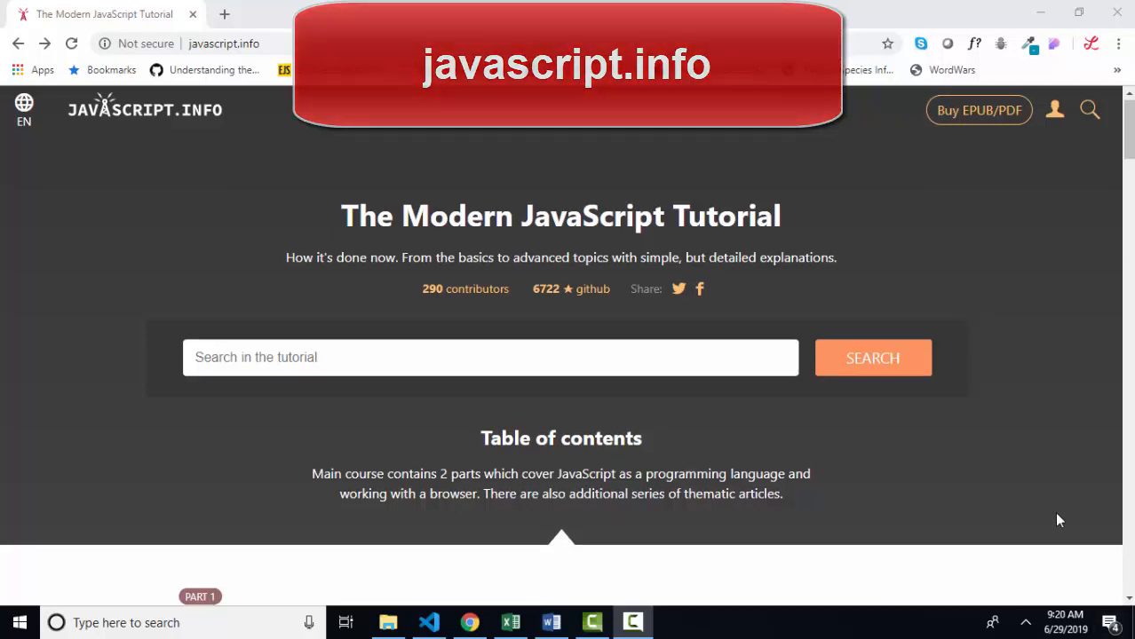
- Navigate to the Functions lesson from the javascript.info table of contents
{"action": "scroll", "scroll_direction": "down", "scroll_amount": 3}
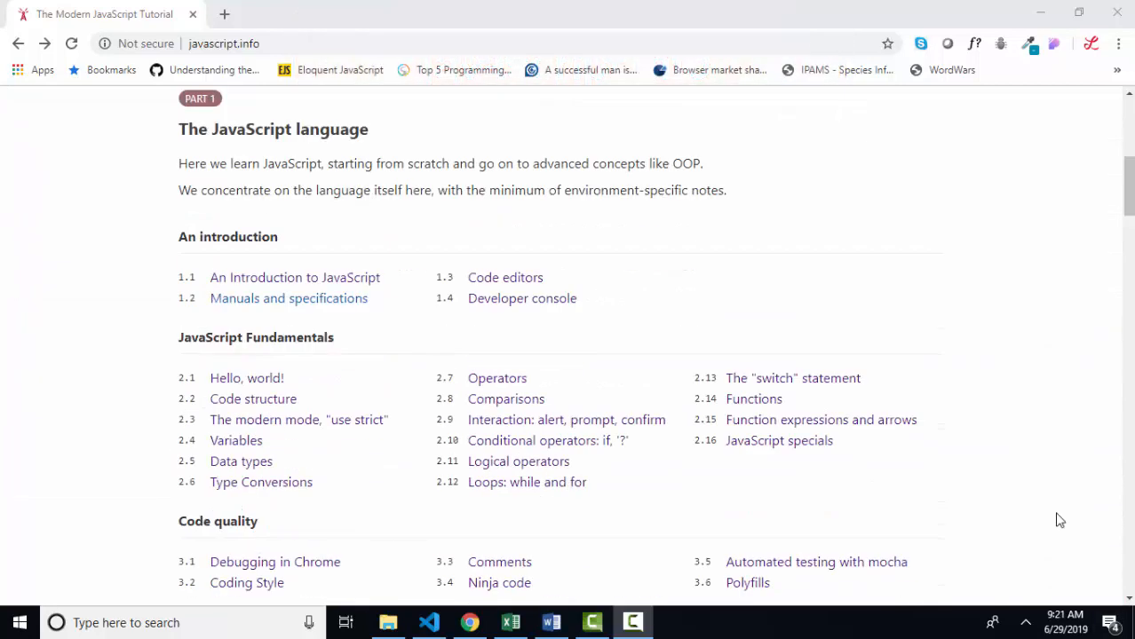
{"action": "mouse_move", "coordinate": [753, 398]}
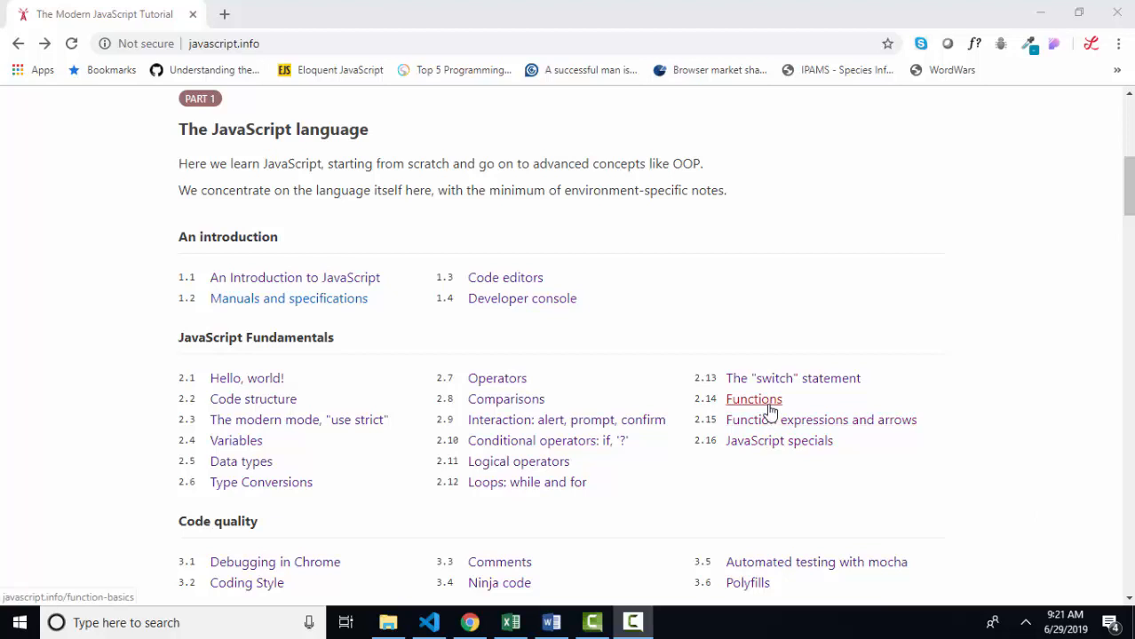
{"action": "left_click", "coordinate": [753, 398]}
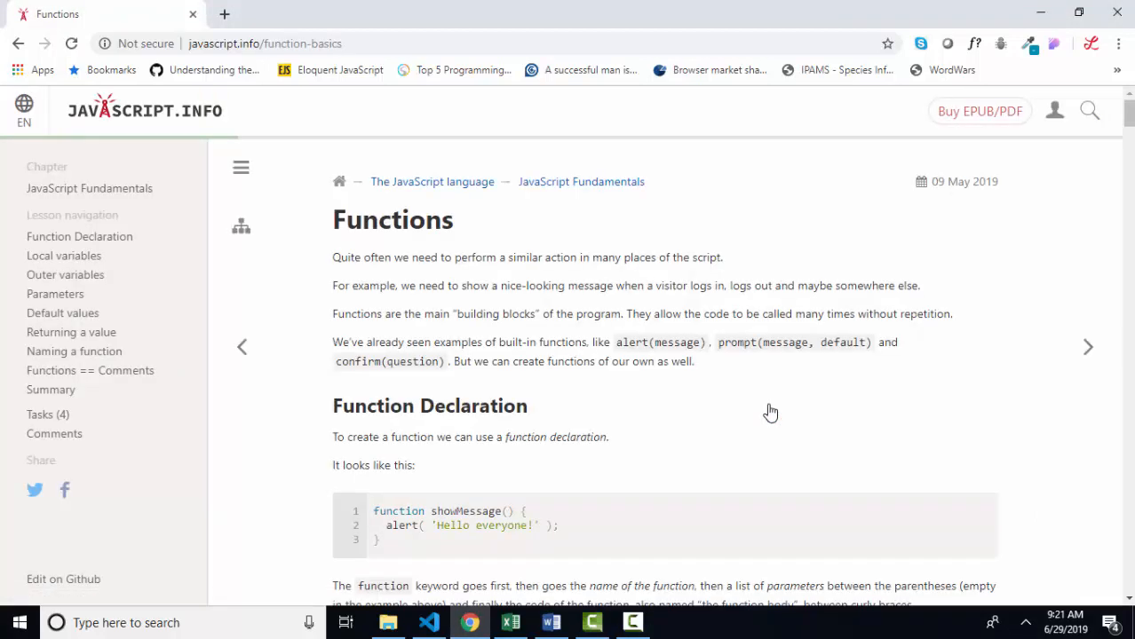
{"action": "mouse_move", "coordinate": [766, 422]}
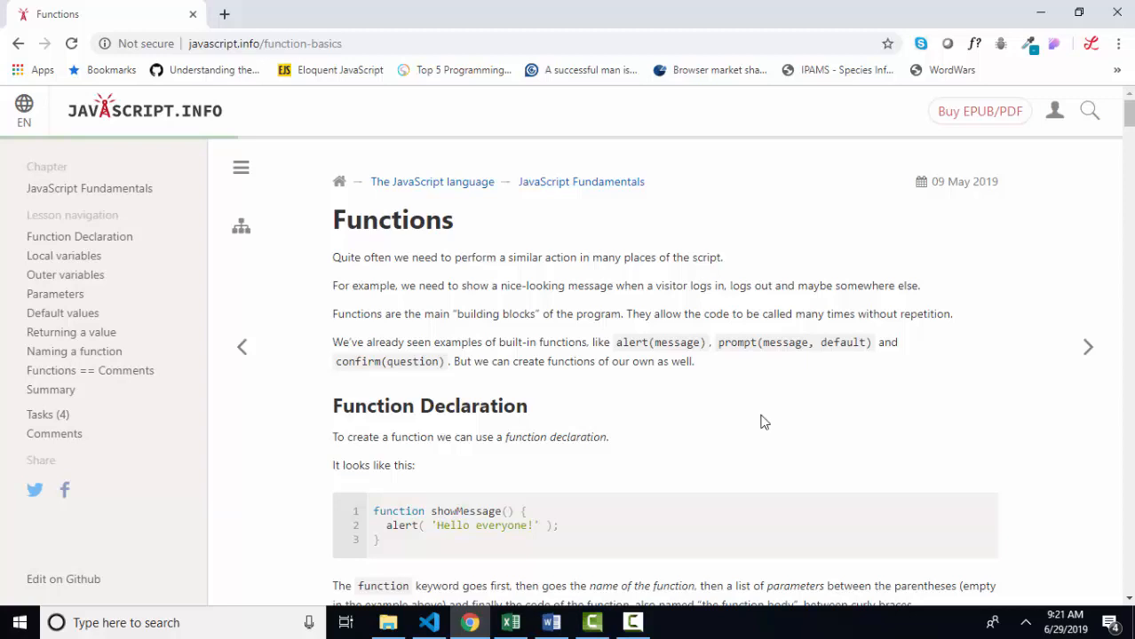
{"action": "left_click", "coordinate": [430, 621]}
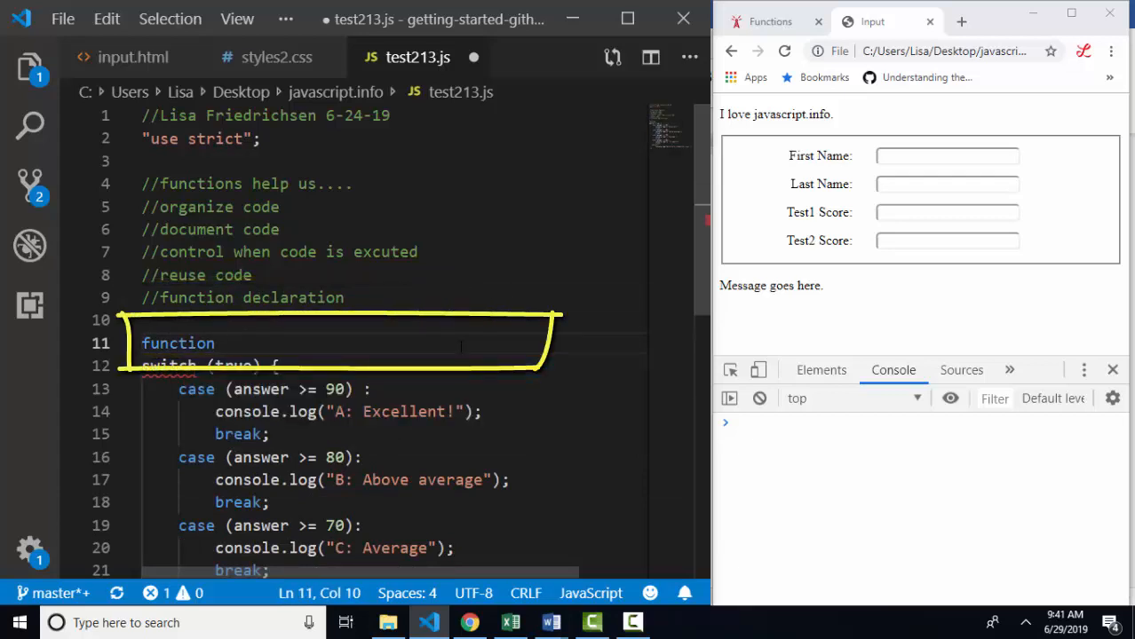
- Declare 'function getScore() {}' and begin moving the grading switch into its body
{"action": "type", "text": "get"}
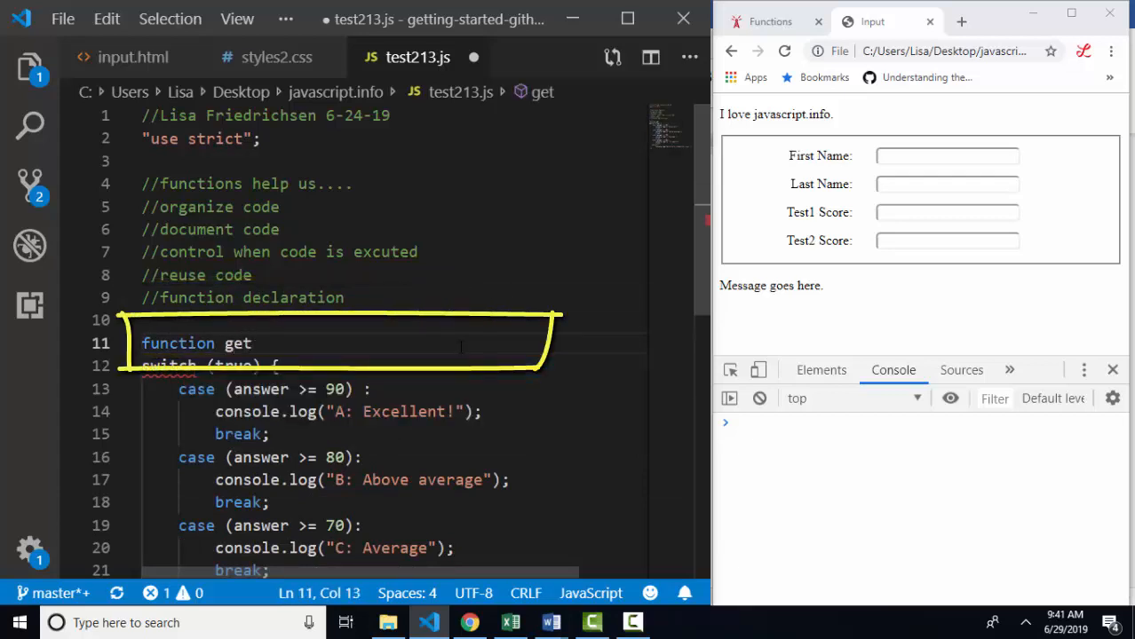
{"action": "type", "text": "Score()"}
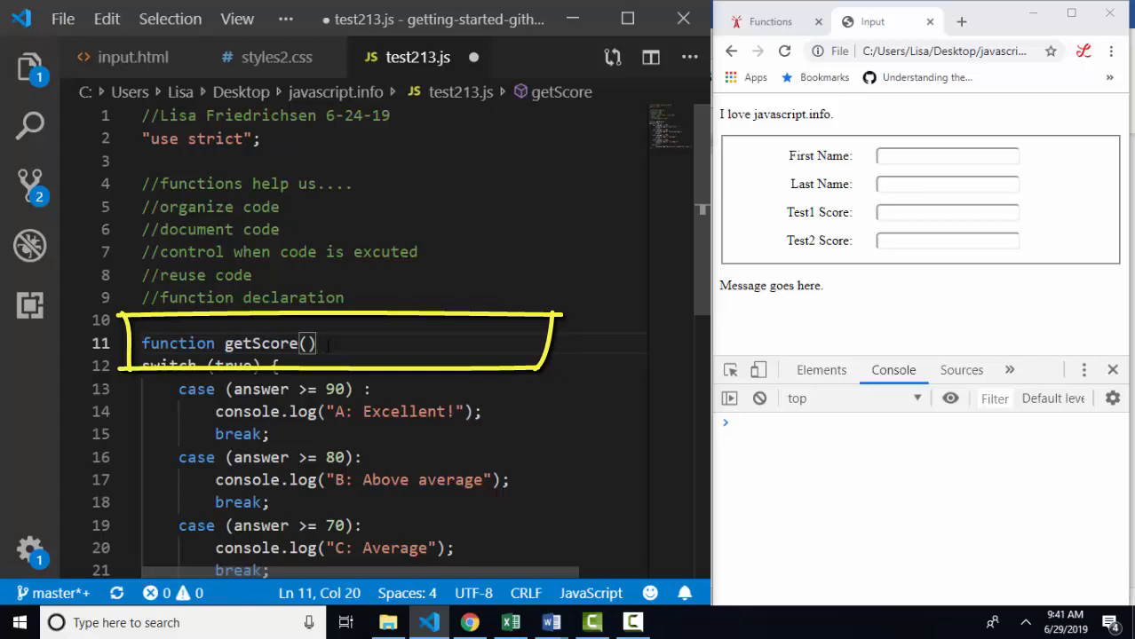
{"action": "type", "text": "{}"}
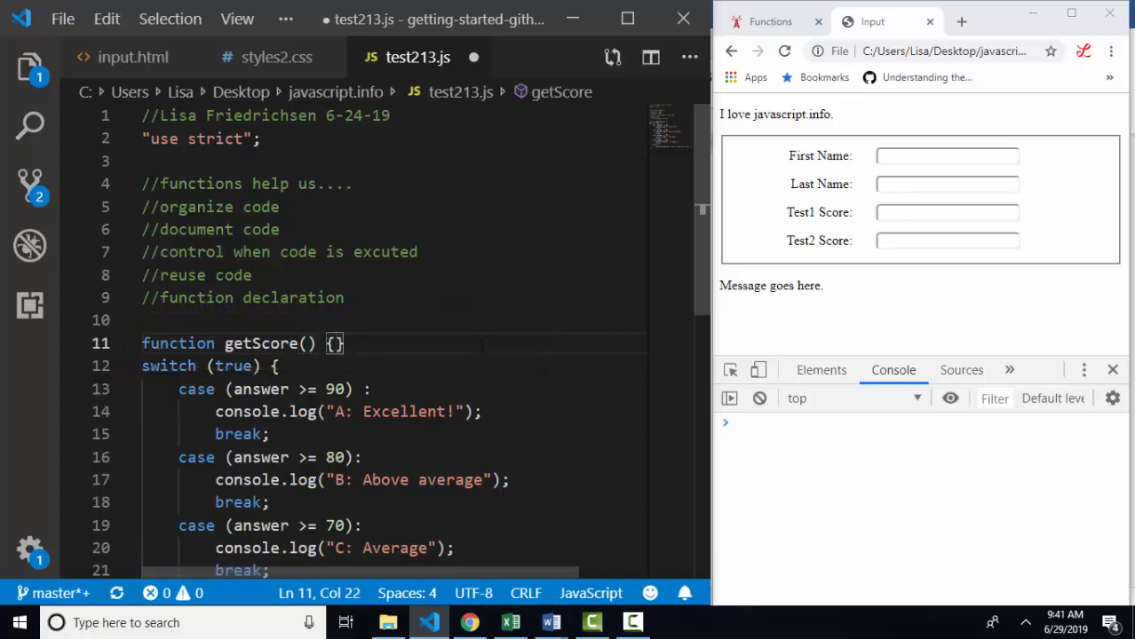
{"action": "scroll", "scroll_direction": "down", "scroll_amount": 3}
{"action": "type", "text": "}"}
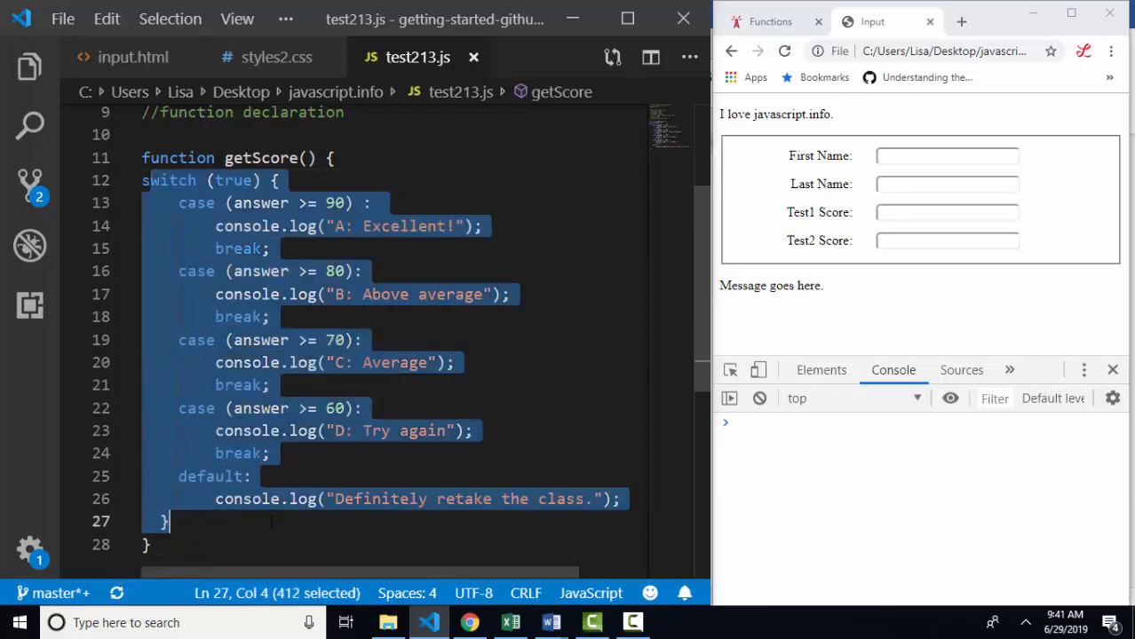
{"action": "double_click", "coordinate": [261, 158]}
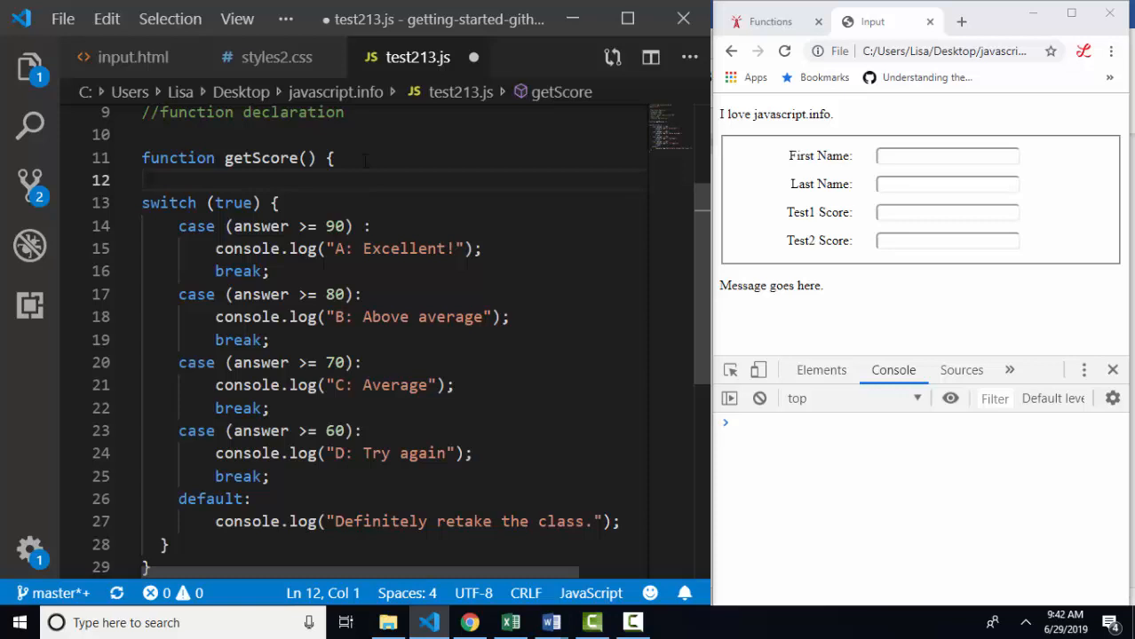
- Add 'let answer = prompt("what was your test score?");' inside getScore and reload the test page
{"action": "type", "text": "let answer"}
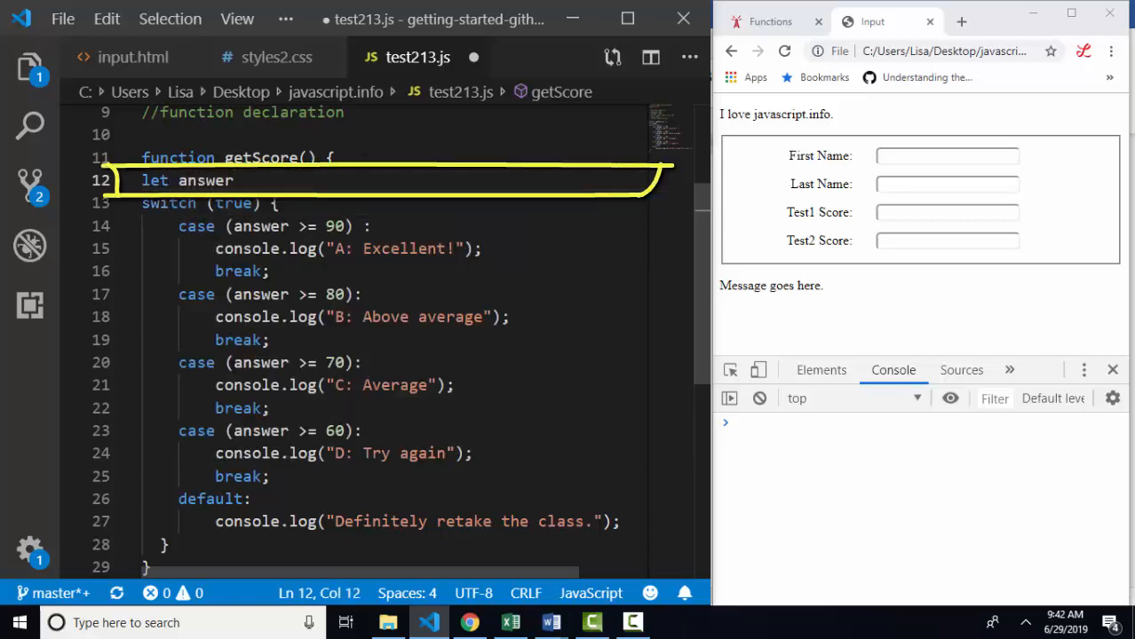
{"action": "type", "text": "= prompt(\"what was your test"}
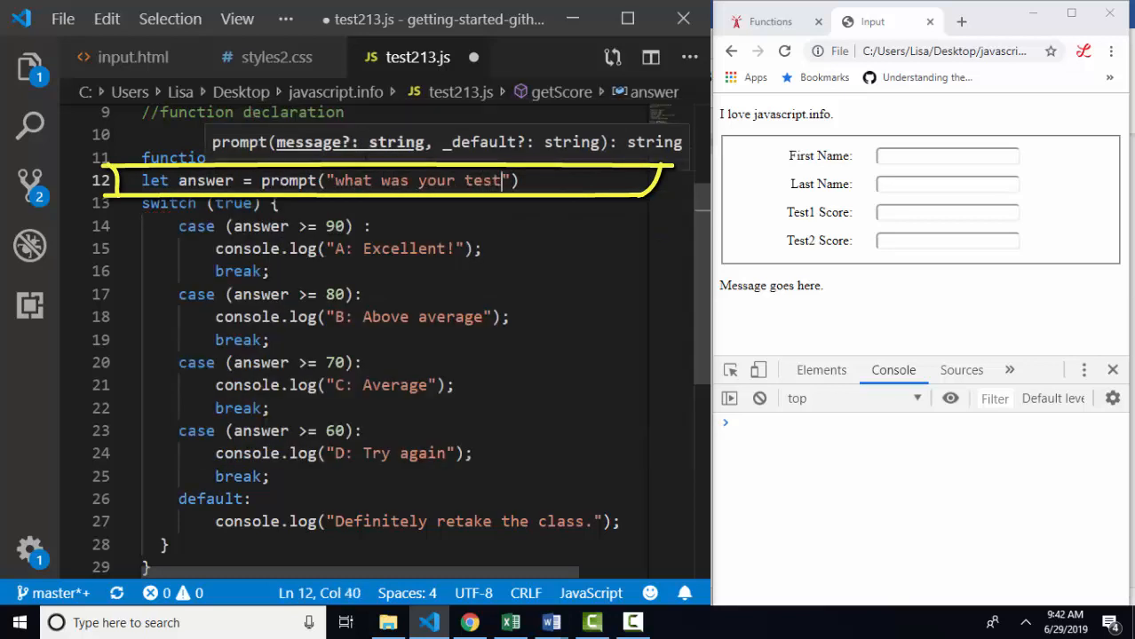
{"action": "type", "text": "score?\");"}
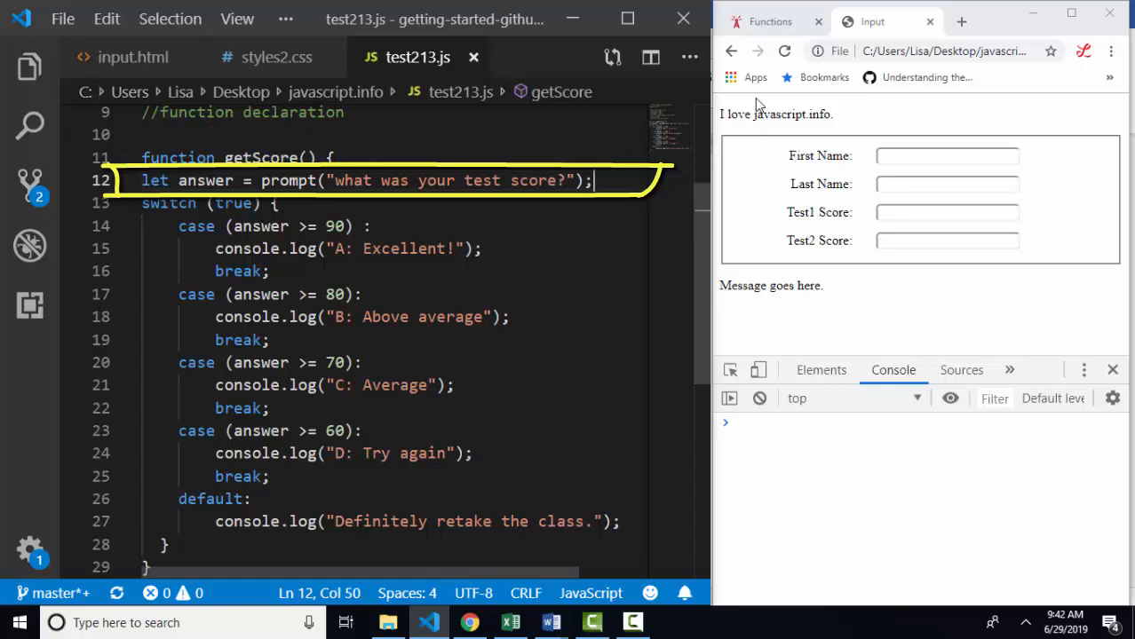
{"action": "left_click", "coordinate": [785, 50]}
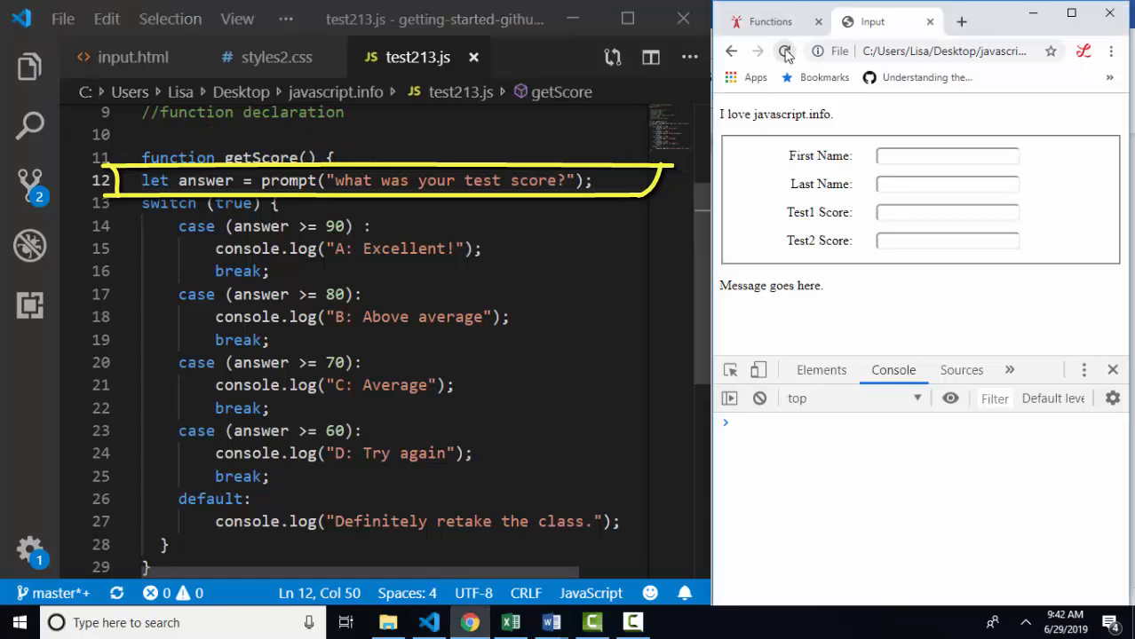
{"action": "left_click", "coordinate": [785, 50]}
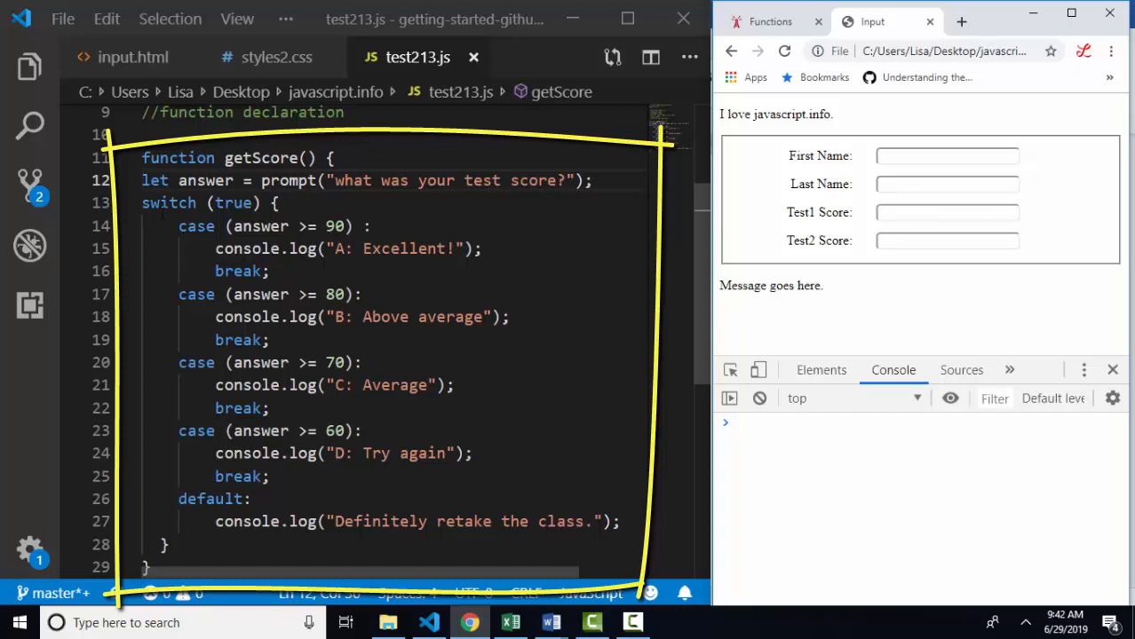
{"action": "double_click", "coordinate": [259, 157]}
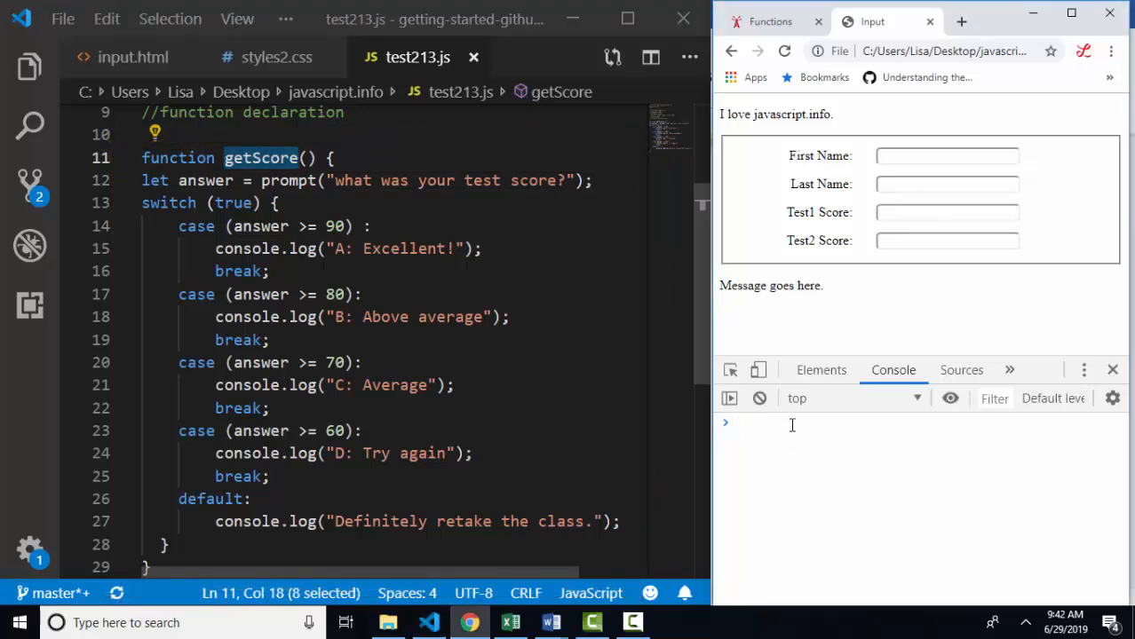
- Call getScore() in the console and answer the prompt with 80, logging 'B: Above average'
{"action": "type", "text": "getScore();"}
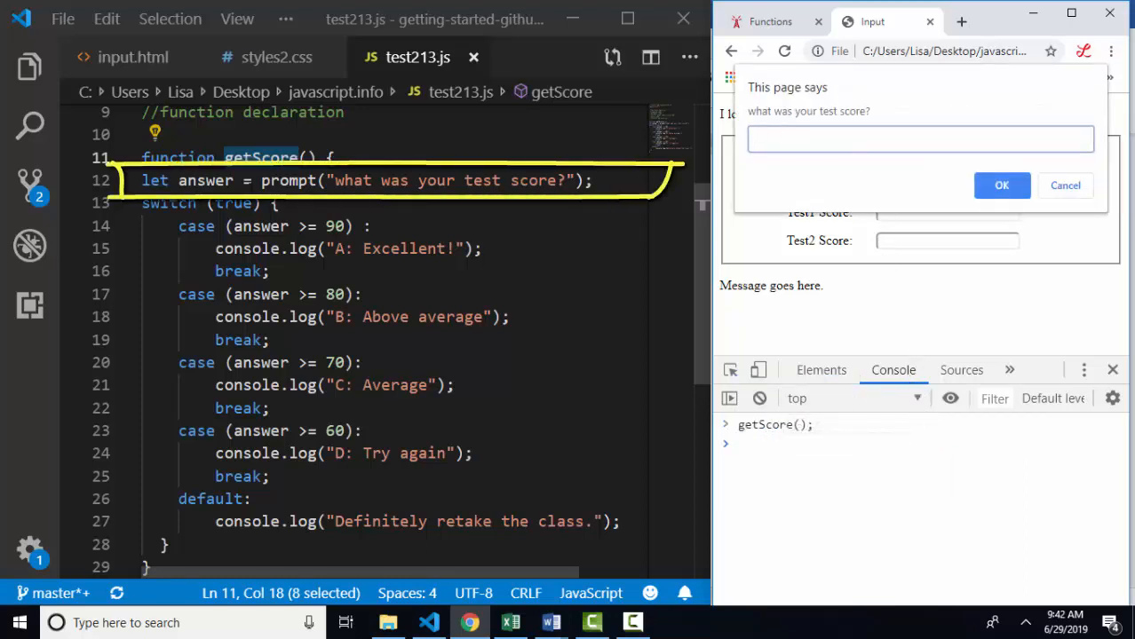
{"action": "type", "text": "80"}
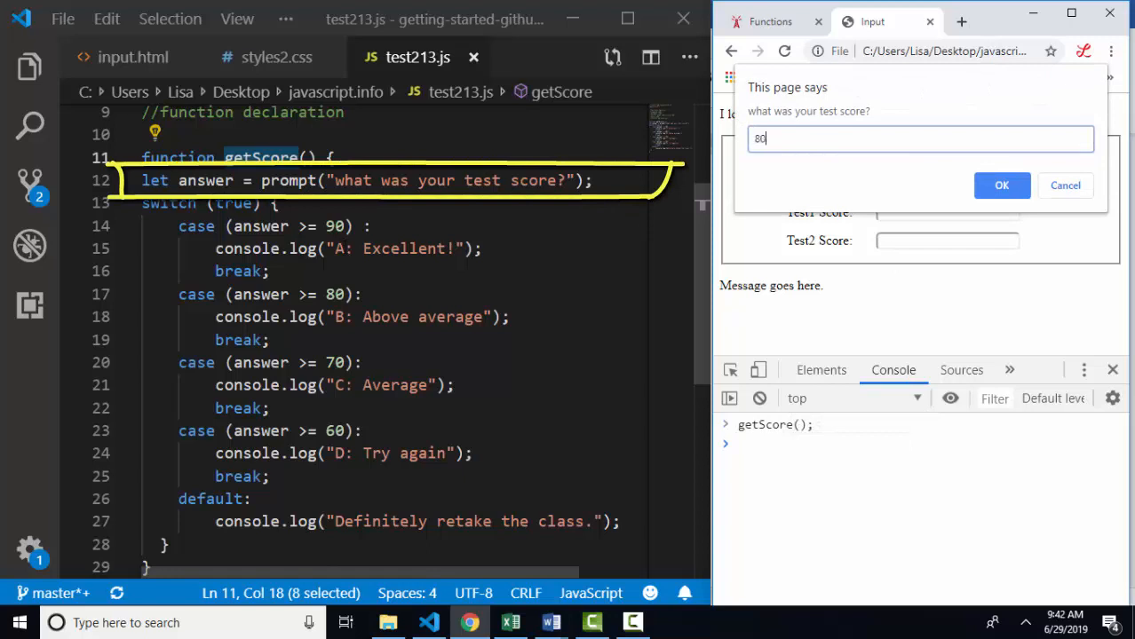
{"action": "left_click", "coordinate": [1002, 185]}
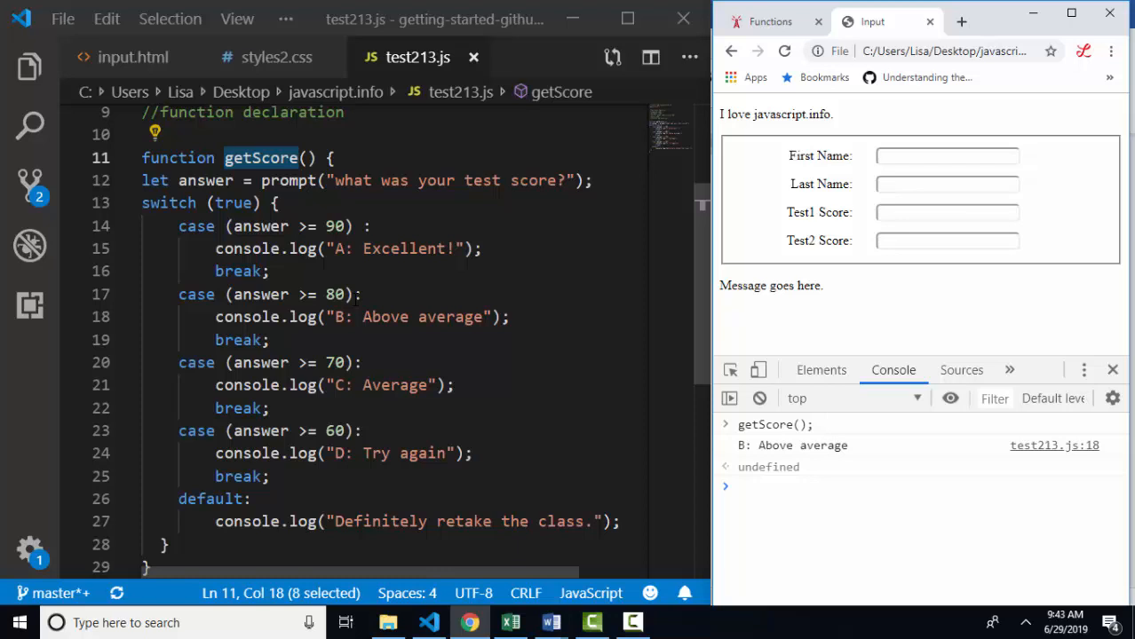
{"action": "mouse_move", "coordinate": [957, 112]}
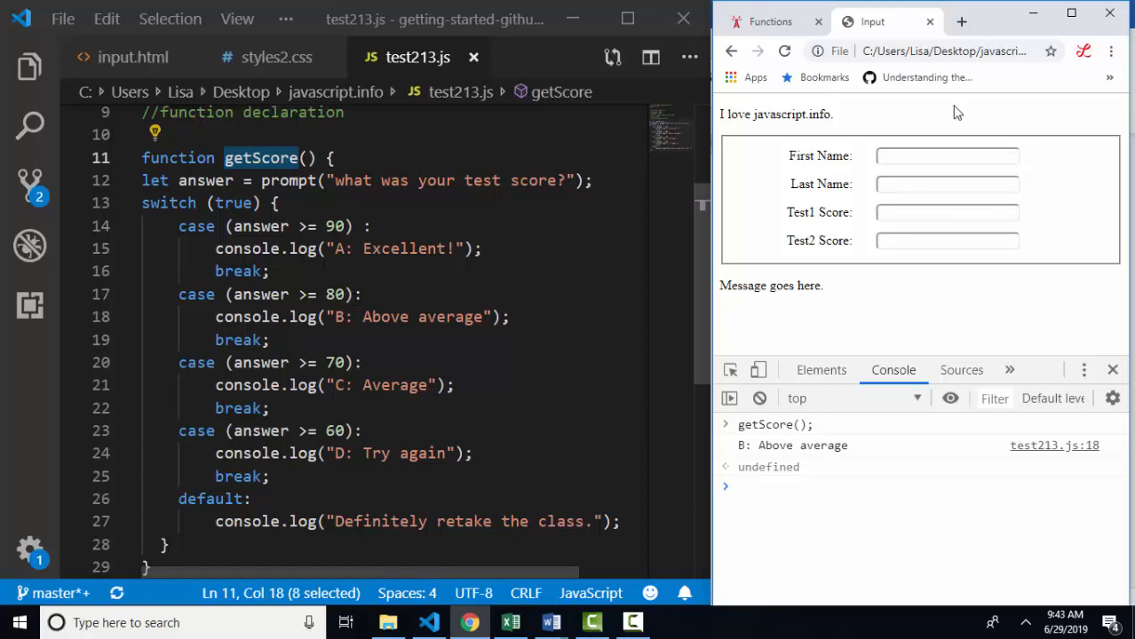
- Fill the Test1 and Test2 score fields on the form with 80 and 90
{"action": "left_click", "coordinate": [944, 213]}
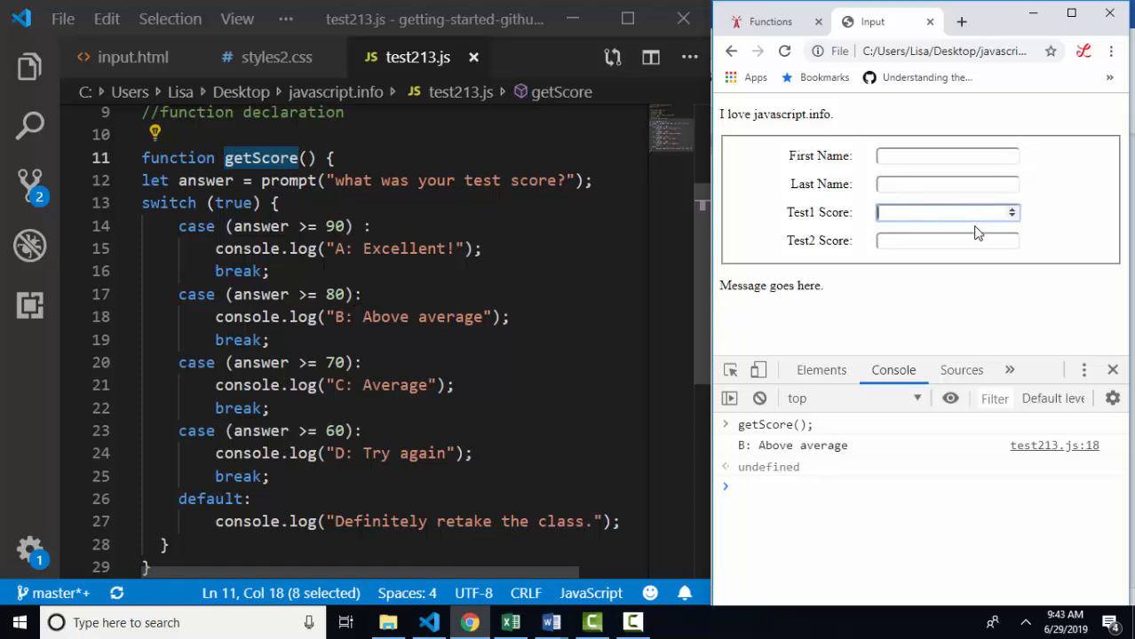
{"action": "type", "text": "9"}
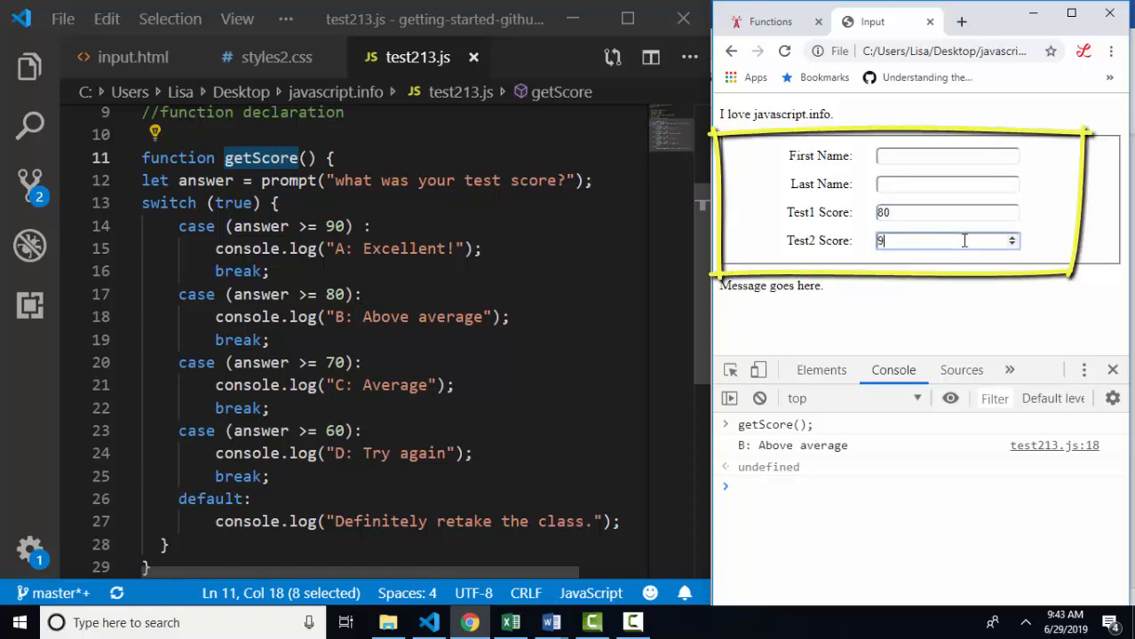
{"action": "type", "text": "0"}
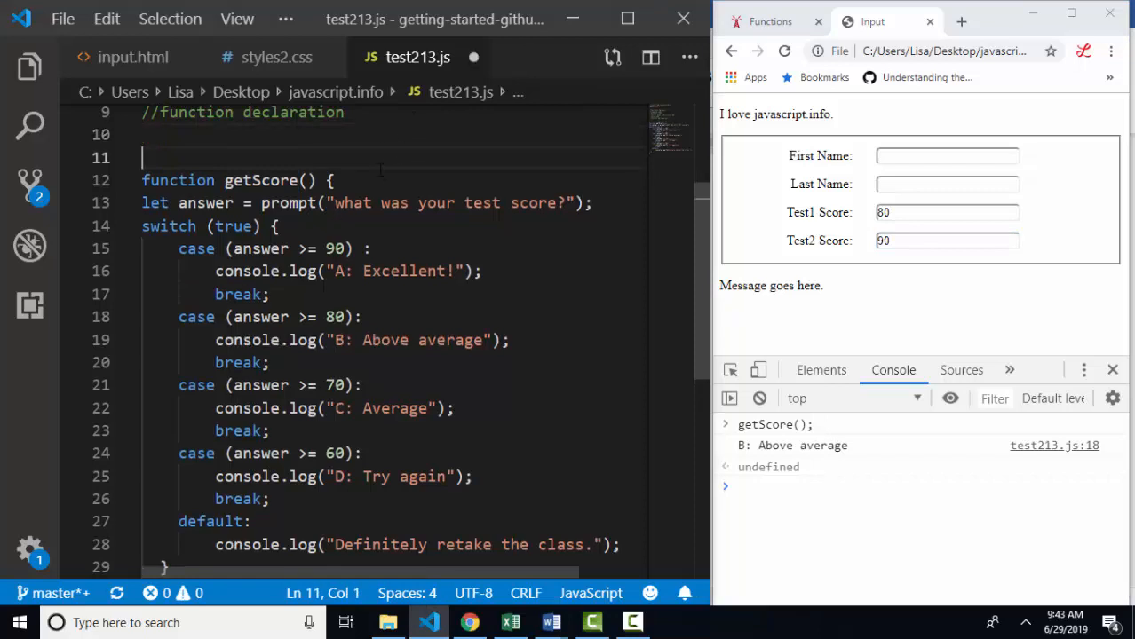
- Write lines reading document.getElementById('test1').value into score1 and score2 with console.log for each
{"action": "type", "text": "let"}
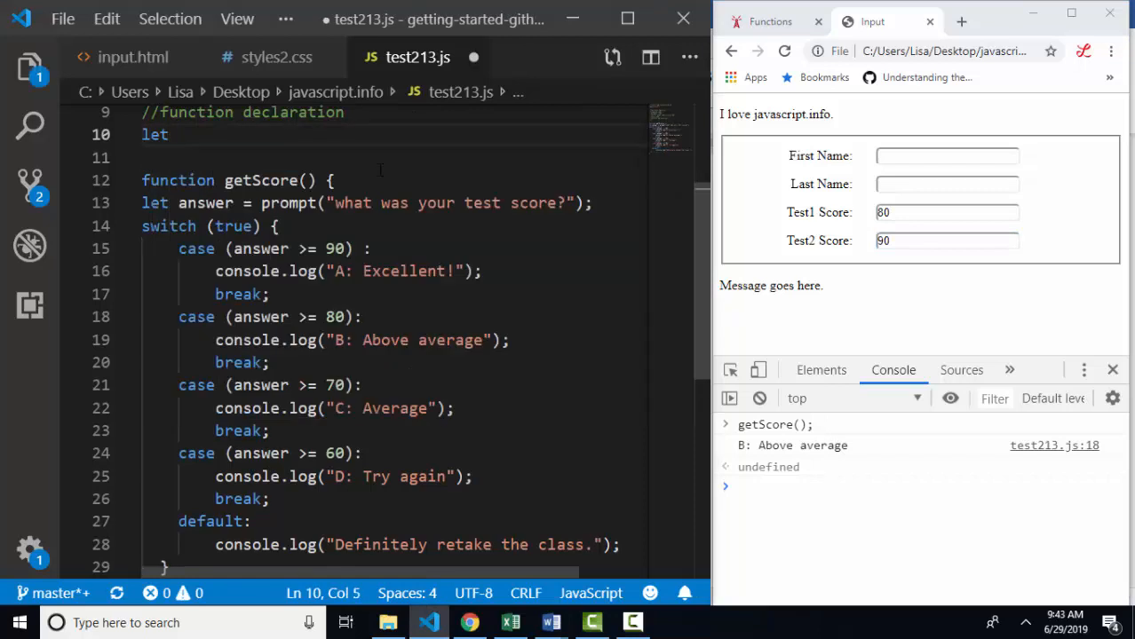
{"action": "type", "text": "score1 = doc"}
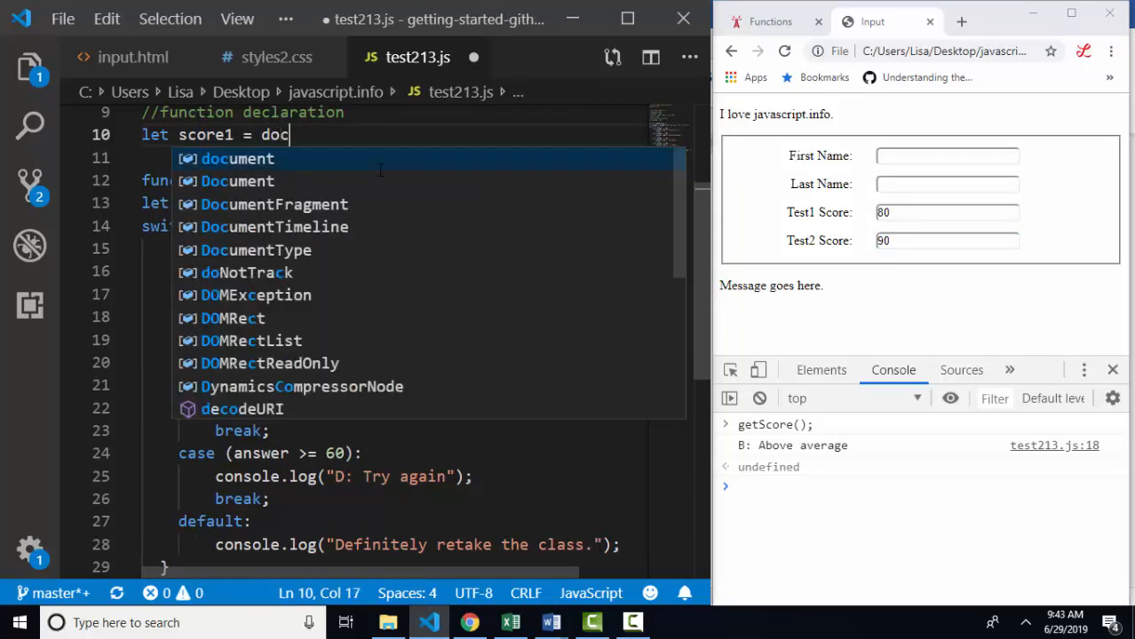
{"action": "type", "text": "ument.getElementById('test1').value;"}
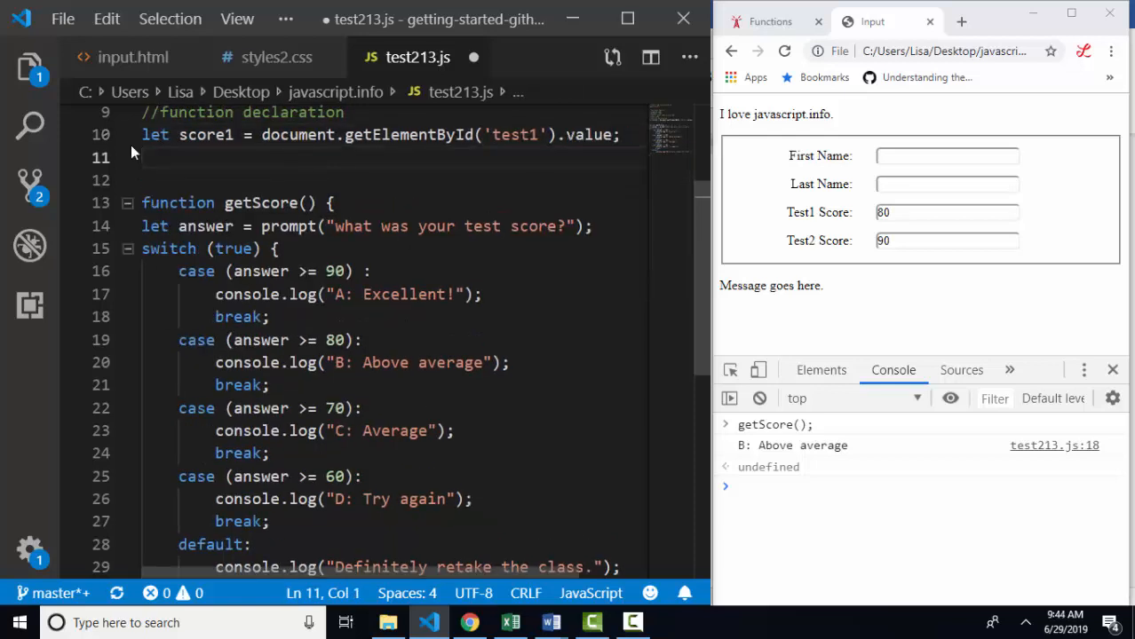
{"action": "type", "text": "console.log(score1);"}
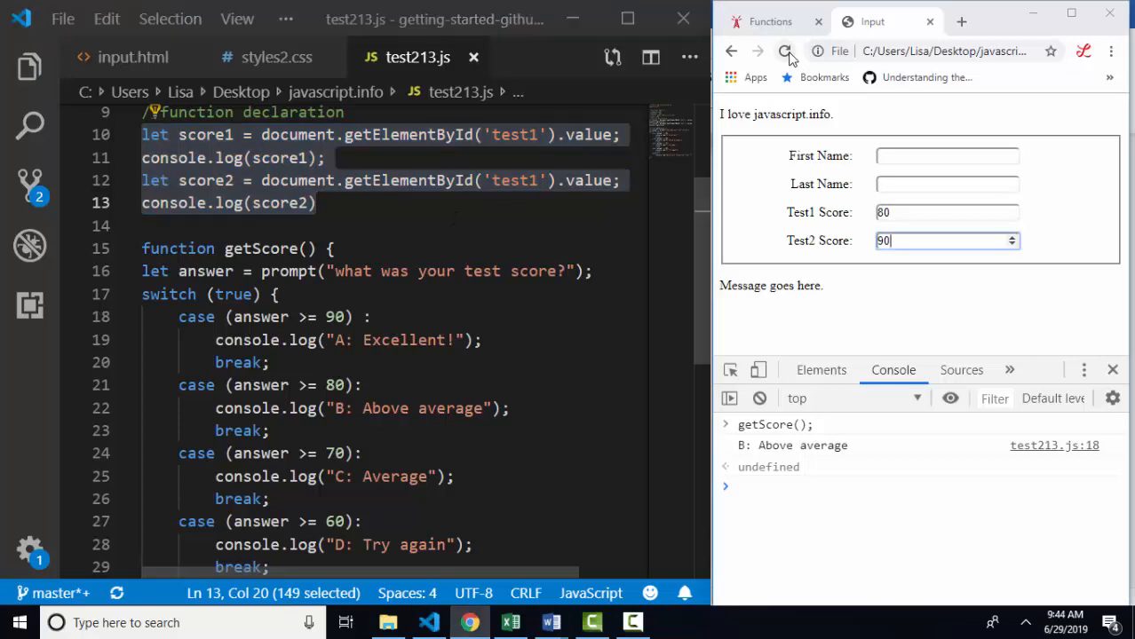
- Reload the page and enter scores 80 and 90 to test the new lines
{"action": "left_click", "coordinate": [785, 50]}
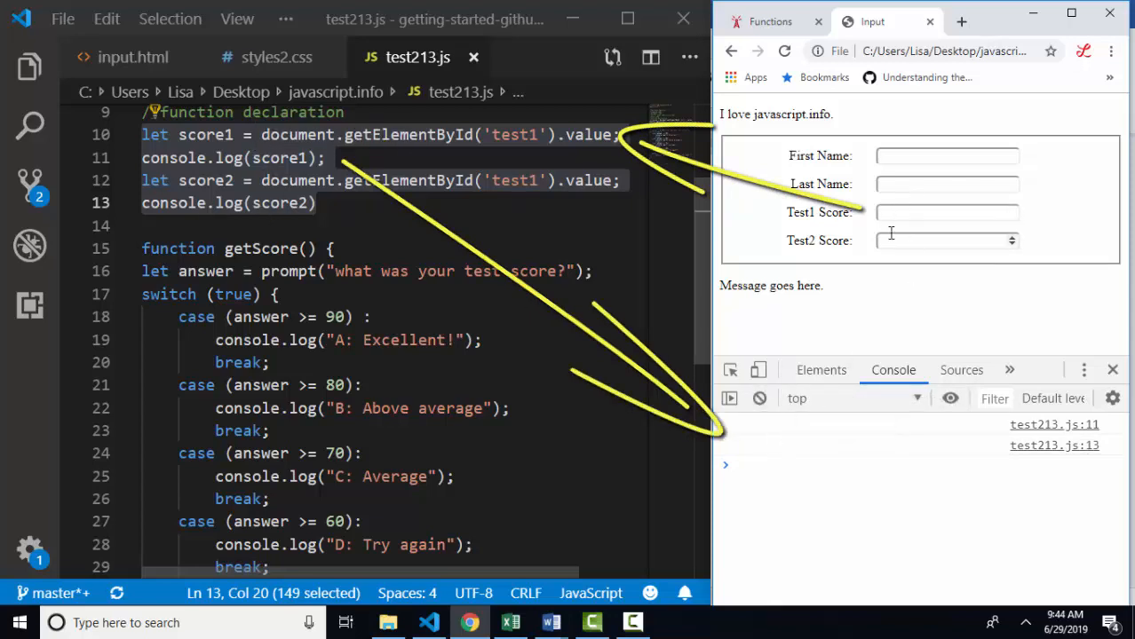
{"action": "type", "text": "80"}
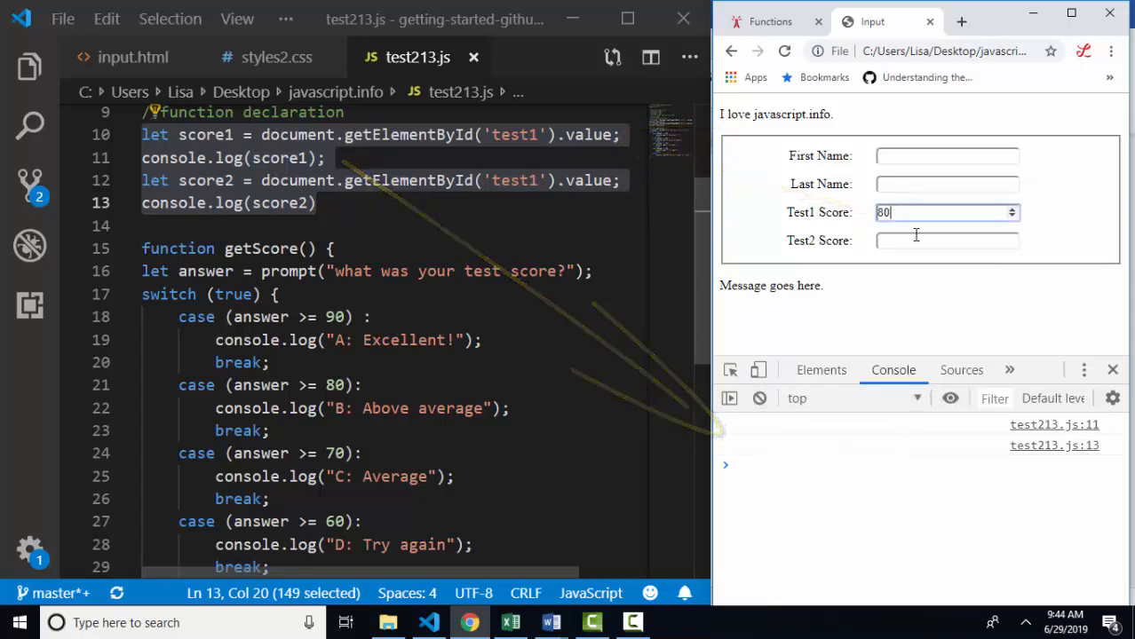
{"action": "type", "text": "90"}
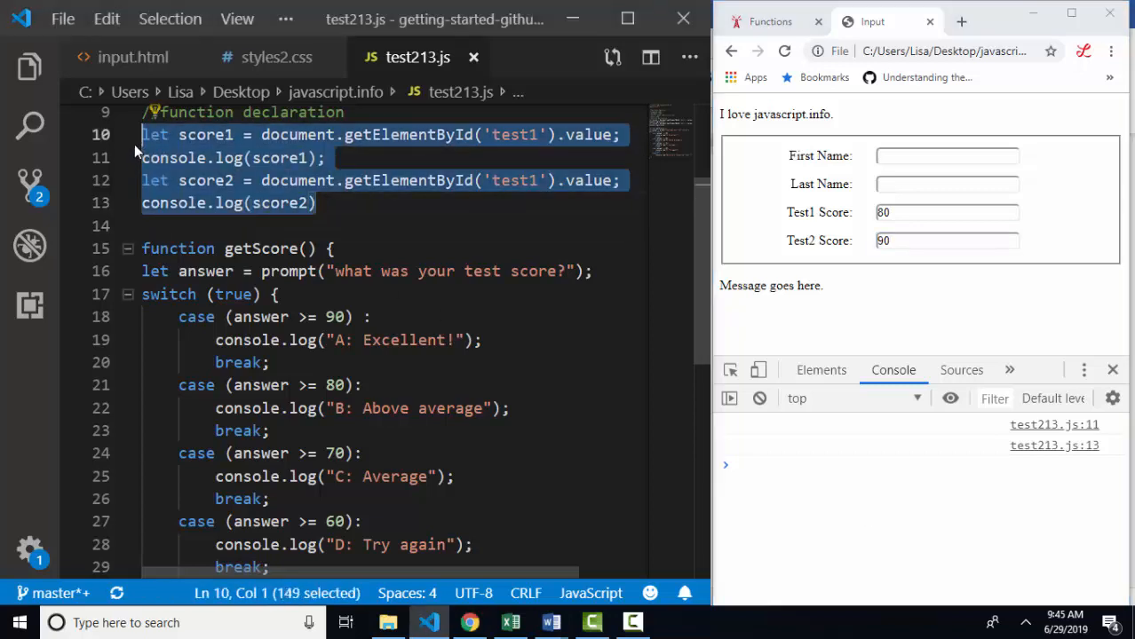
- Move the score lines inside getScore with score2 reading test2, then rerun with 80 and 90
{"action": "key", "text": "Delete"}
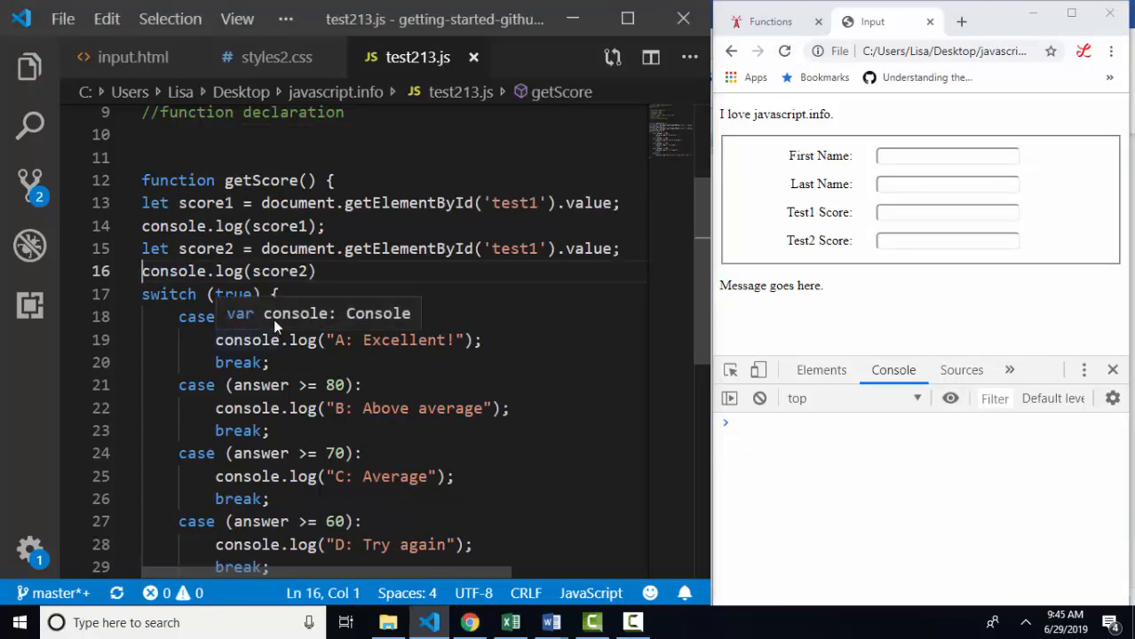
{"action": "double_click", "coordinate": [261, 181]}
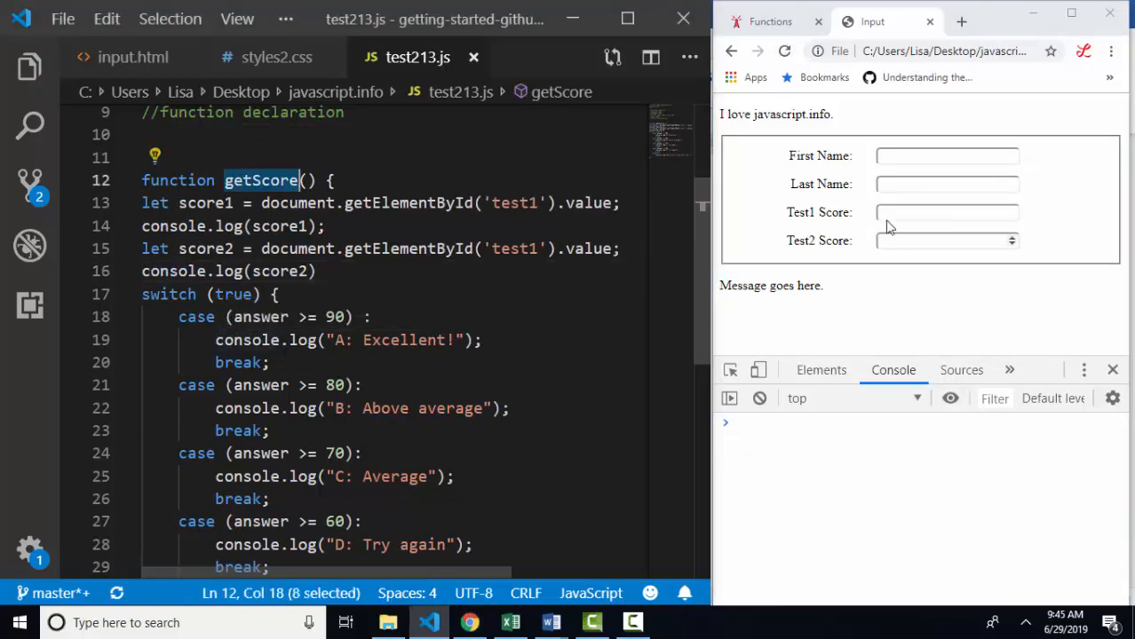
{"action": "type", "text": "80"}
{"action": "left_click", "coordinate": [391, 272]}
{"action": "type", "text": ";"}
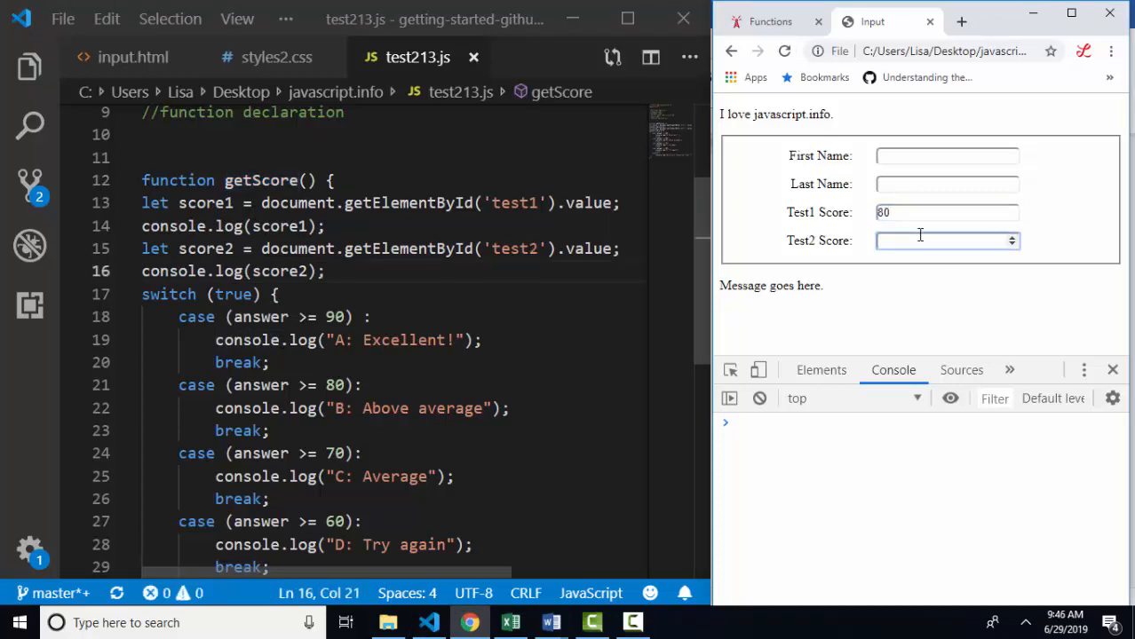
{"action": "type", "text": "90"}
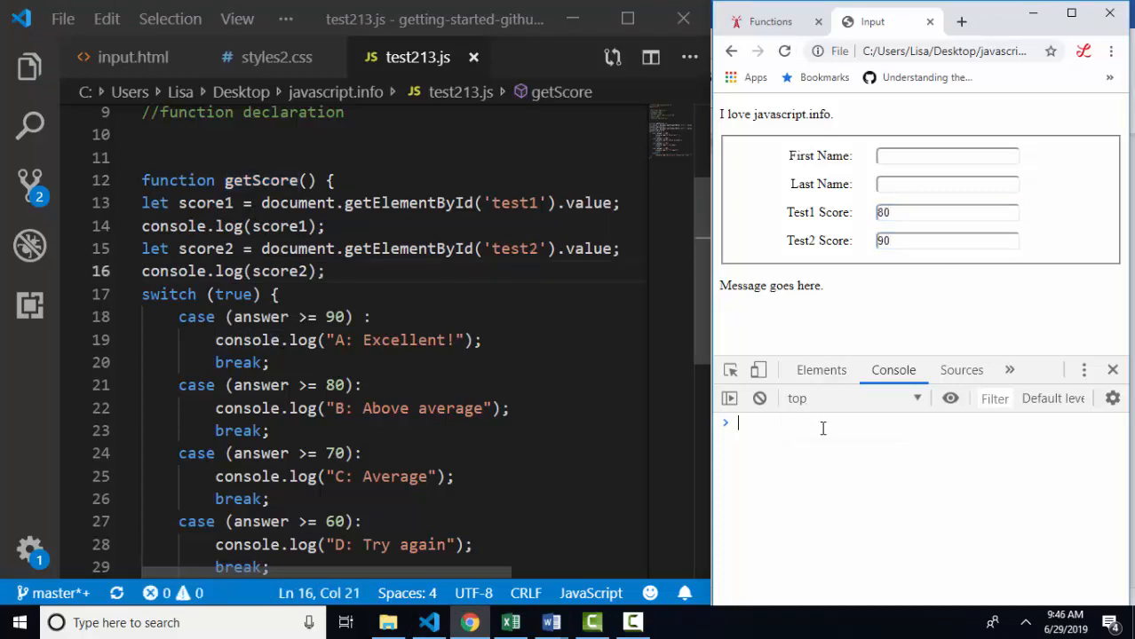
{"action": "type", "text": "getScore"}
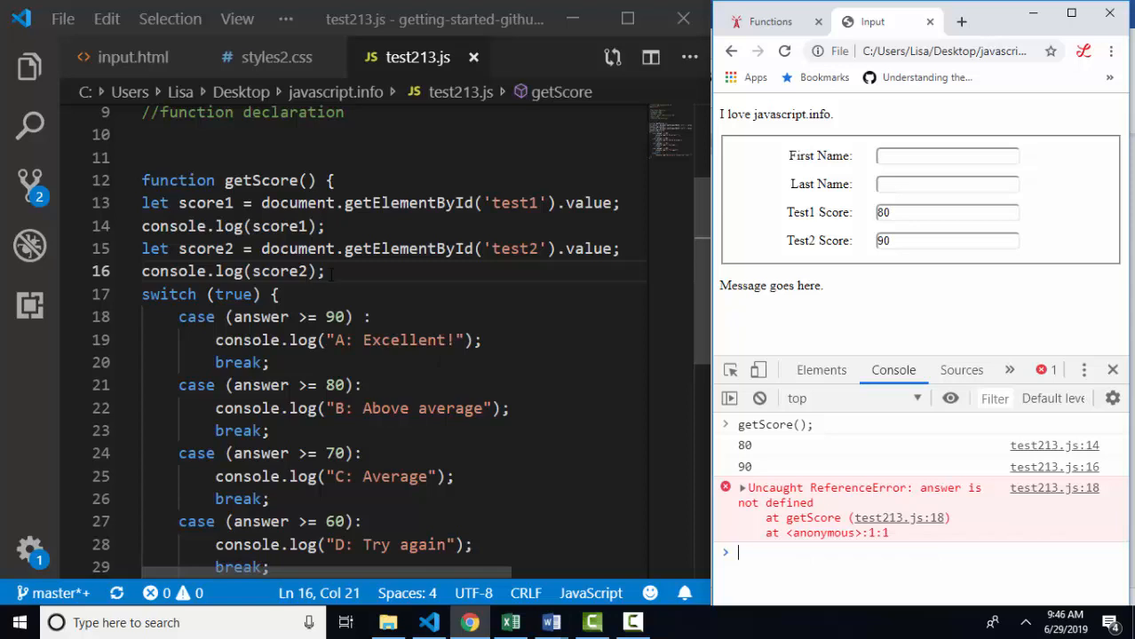
- Replace the prompt with 'let answer = (score1 + score2)/2;' before the switch
{"action": "type", "text": "let answer ="}
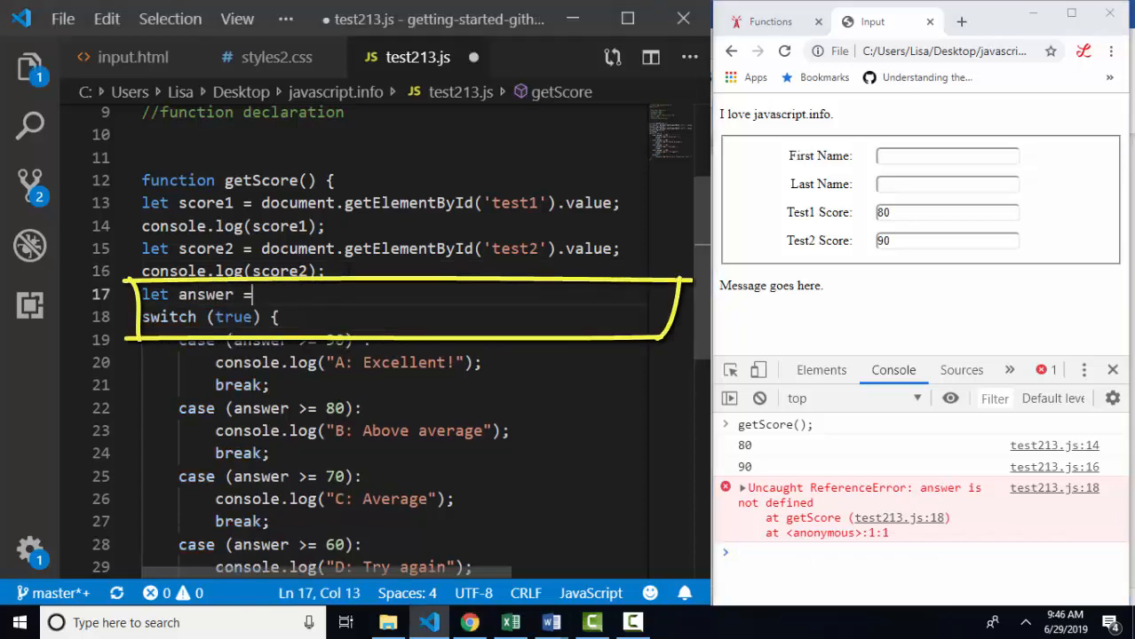
{"action": "type", "text": "(score1)"}
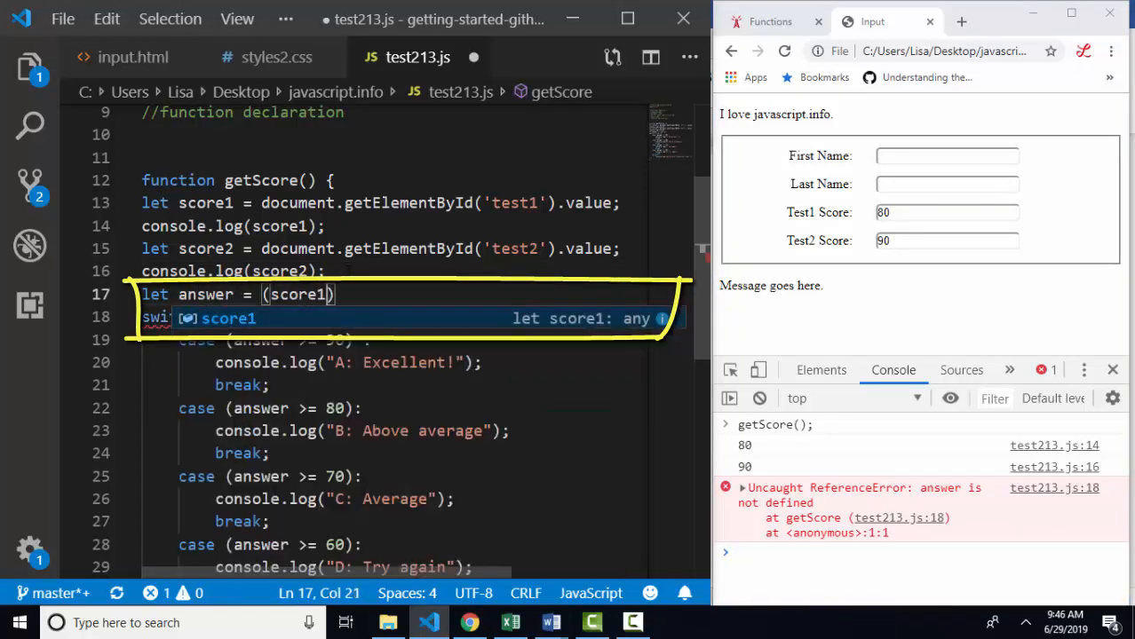
{"action": "type", "text": "+ score2"}
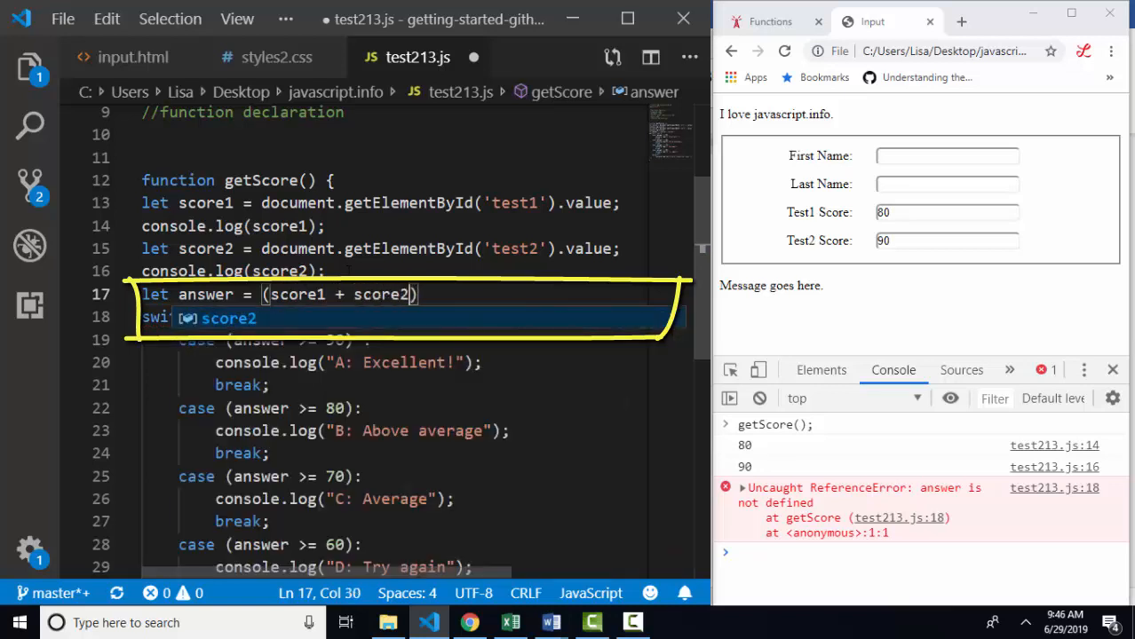
{"action": "type", "text": "/2;"}
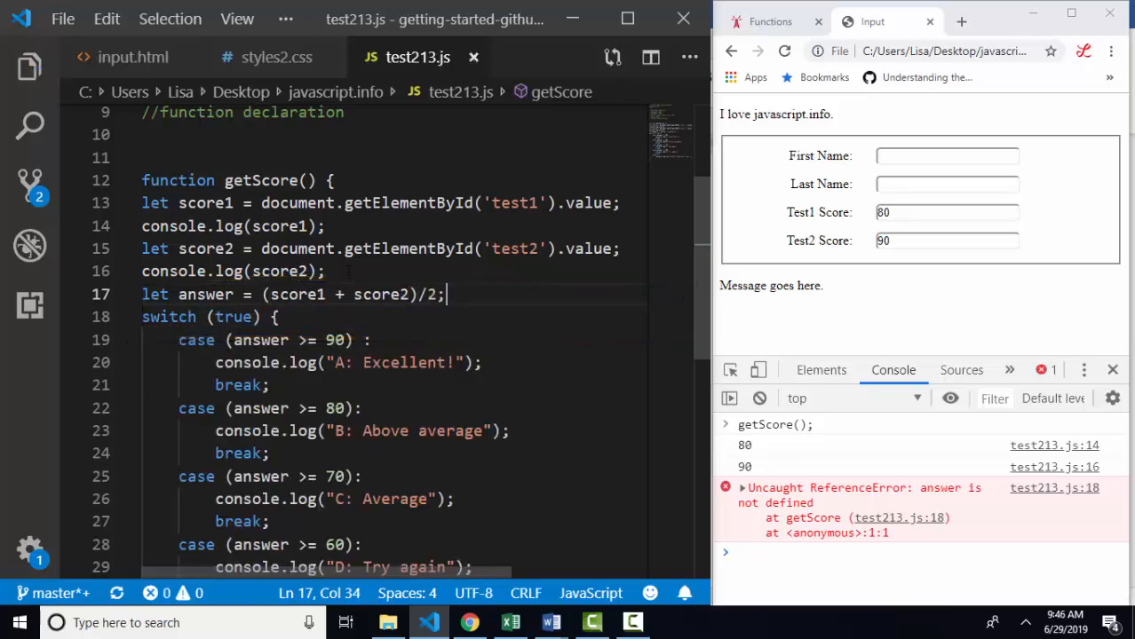
{"action": "double_click", "coordinate": [206, 295]}
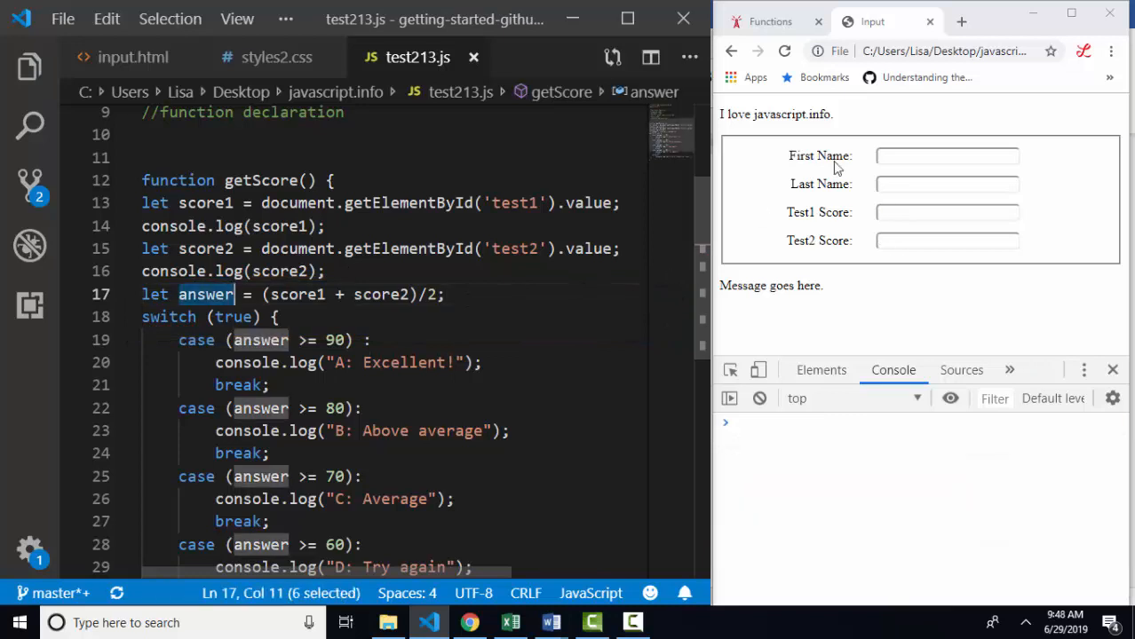
- Enter scores 70 and 80 and run getScore(), which logs 70, 80 and 'A: Excellent!'
{"action": "left_click", "coordinate": [947, 212]}
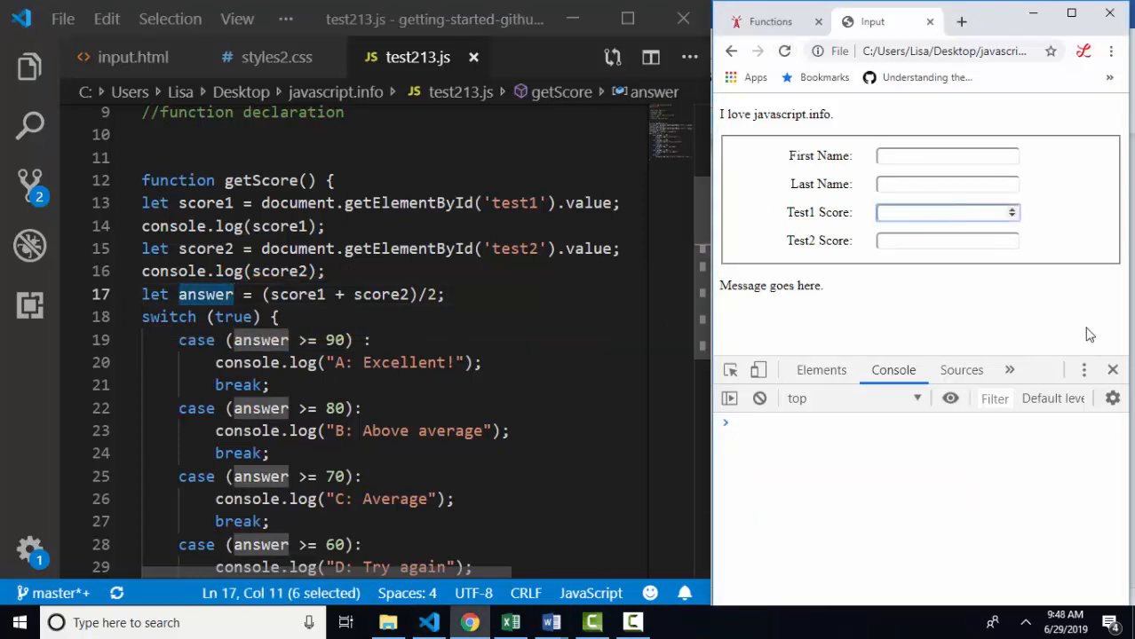
{"action": "type", "text": "70"}
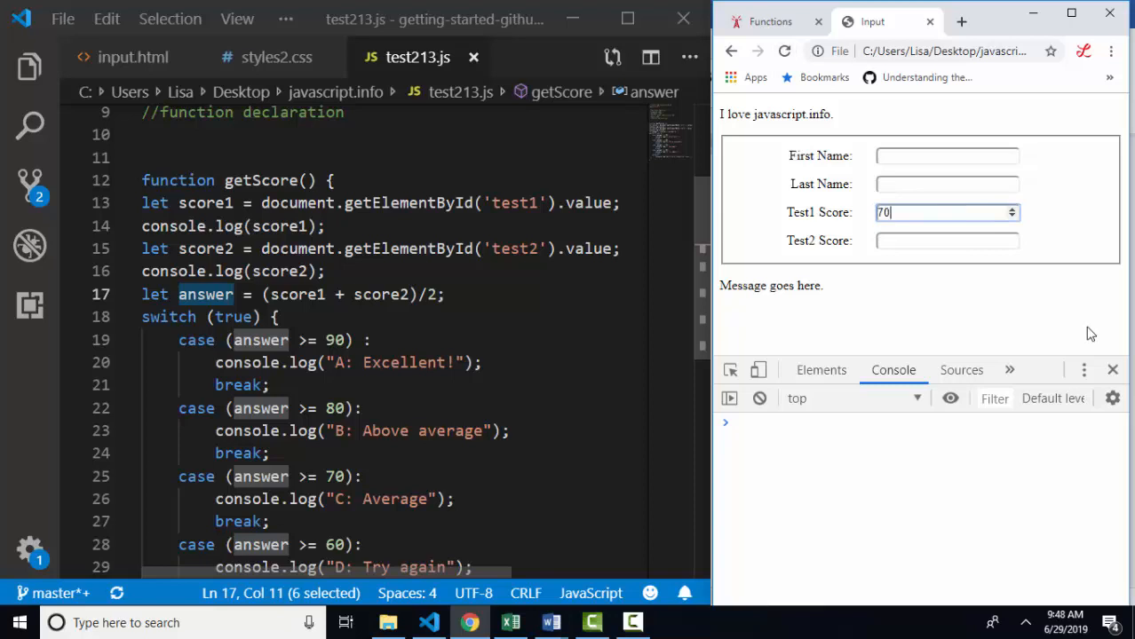
{"action": "type", "text": "80"}
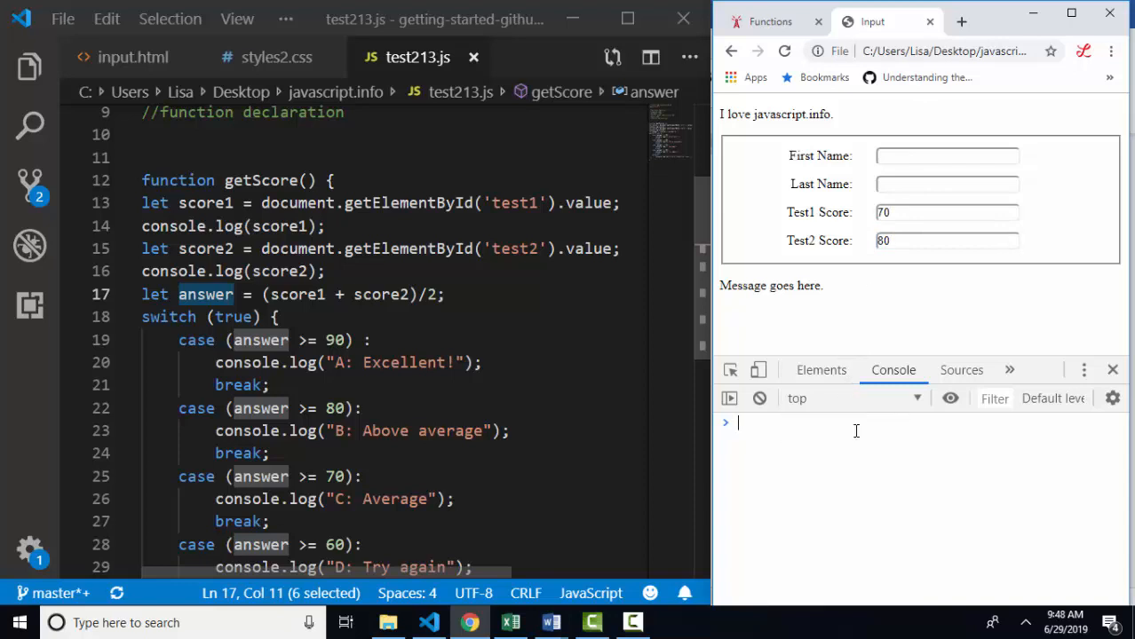
{"action": "type", "text": "getScore("}
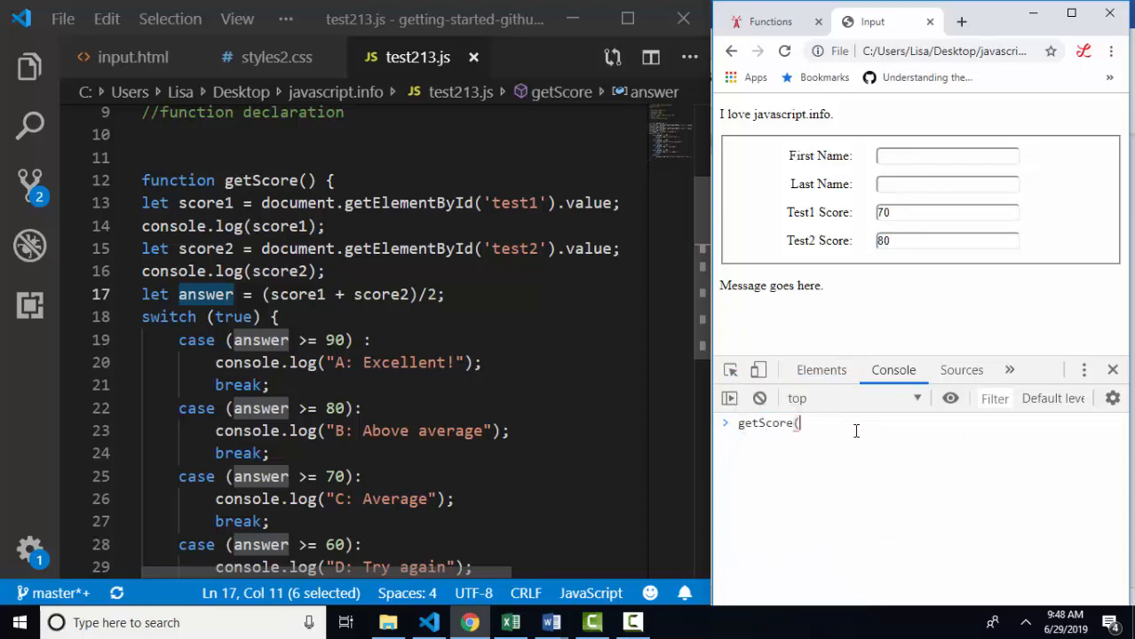
{"action": "key", "text": "Enter"}
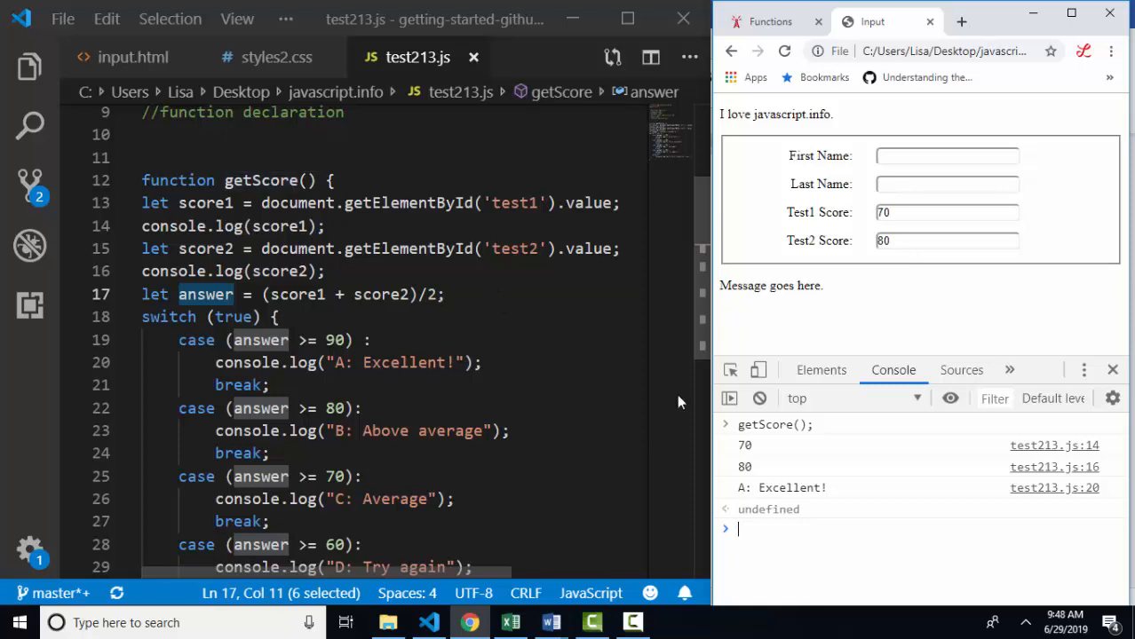
{"action": "mouse_move", "coordinate": [834, 441]}
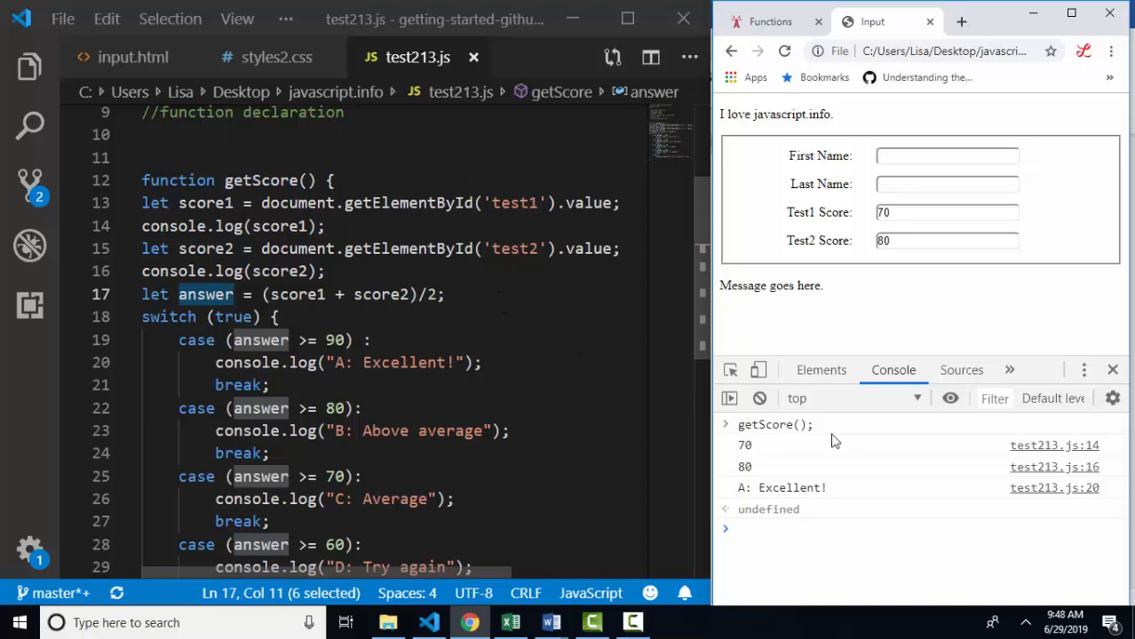
{"action": "left_click", "coordinate": [800, 529]}
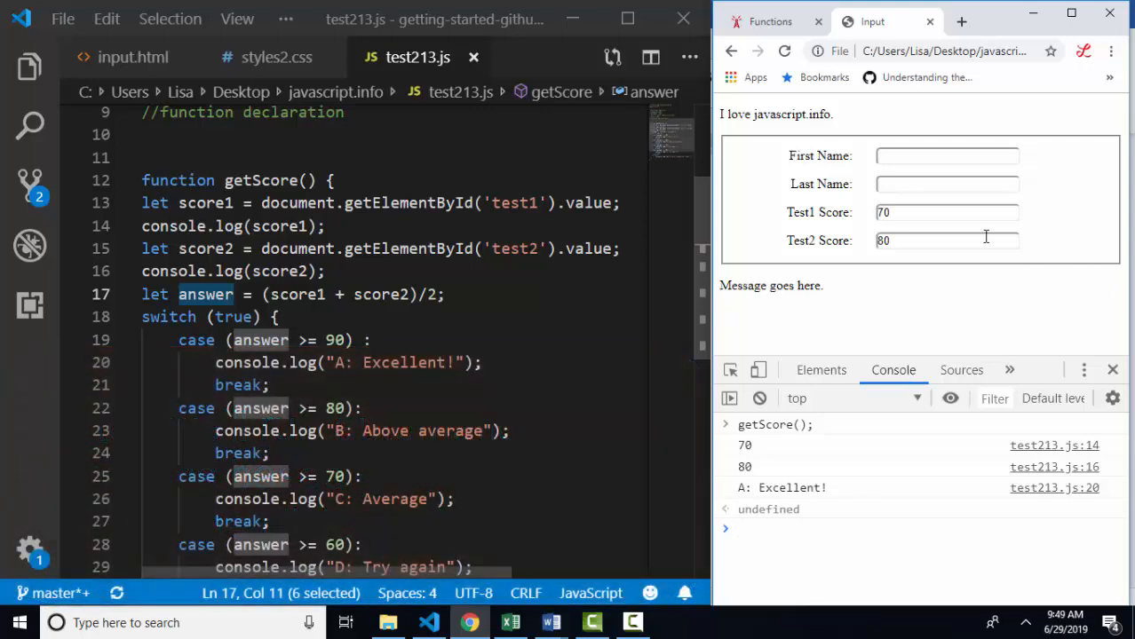
{"action": "left_click", "coordinate": [948, 241]}
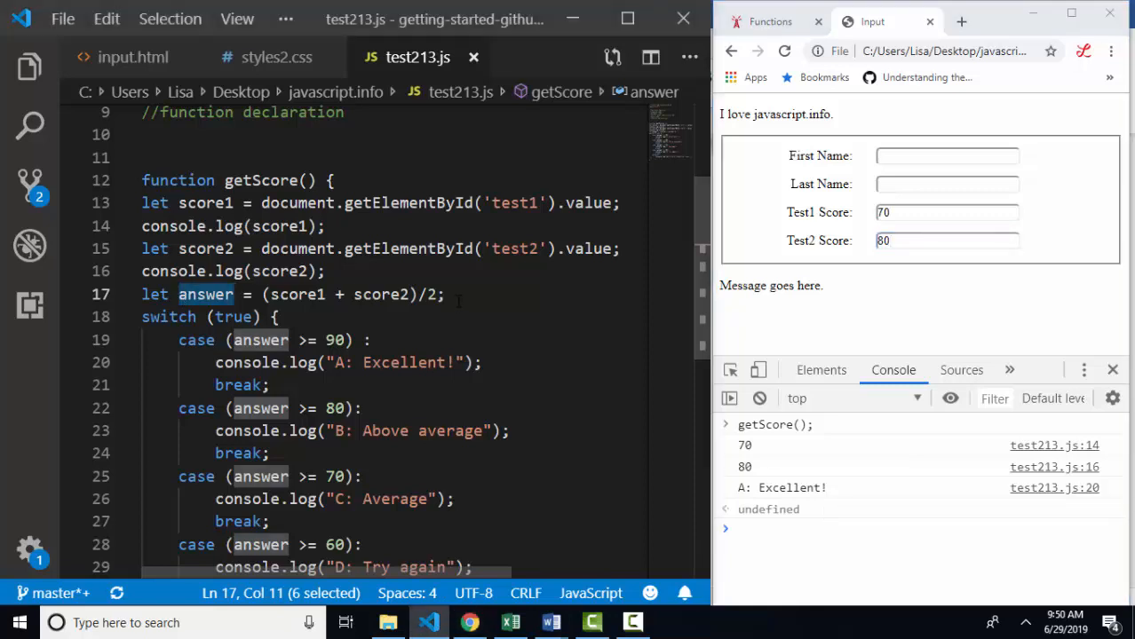
- Log answer, rerun with 70 and 80 and see 3540, revealing the scores are concatenated as text
{"action": "type", "text": "cosno"}
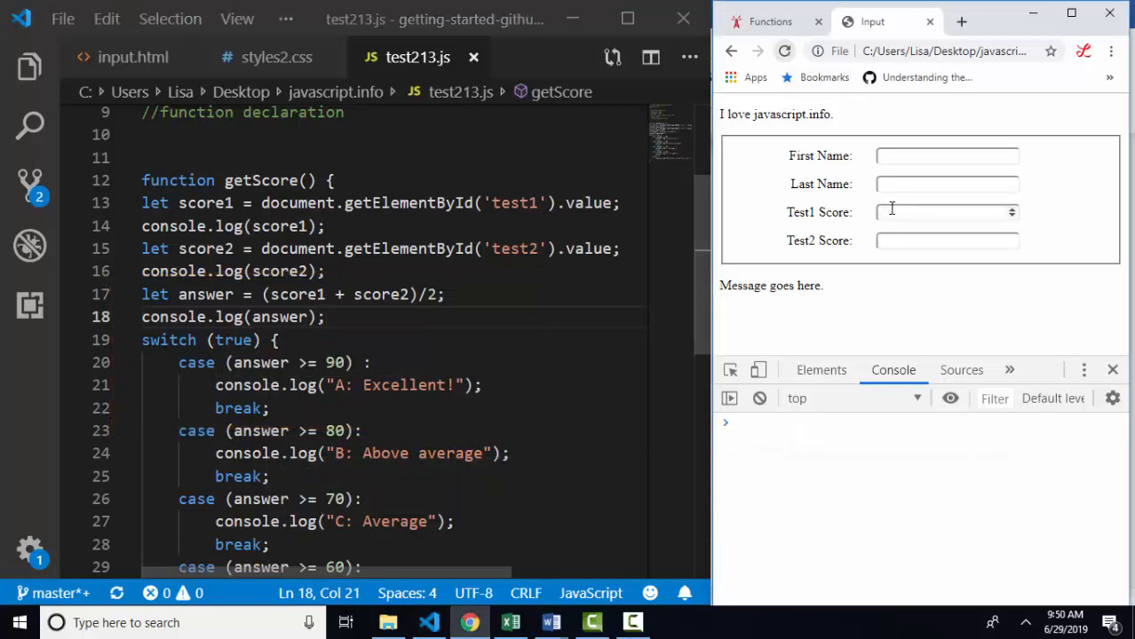
{"action": "type", "text": "70"}
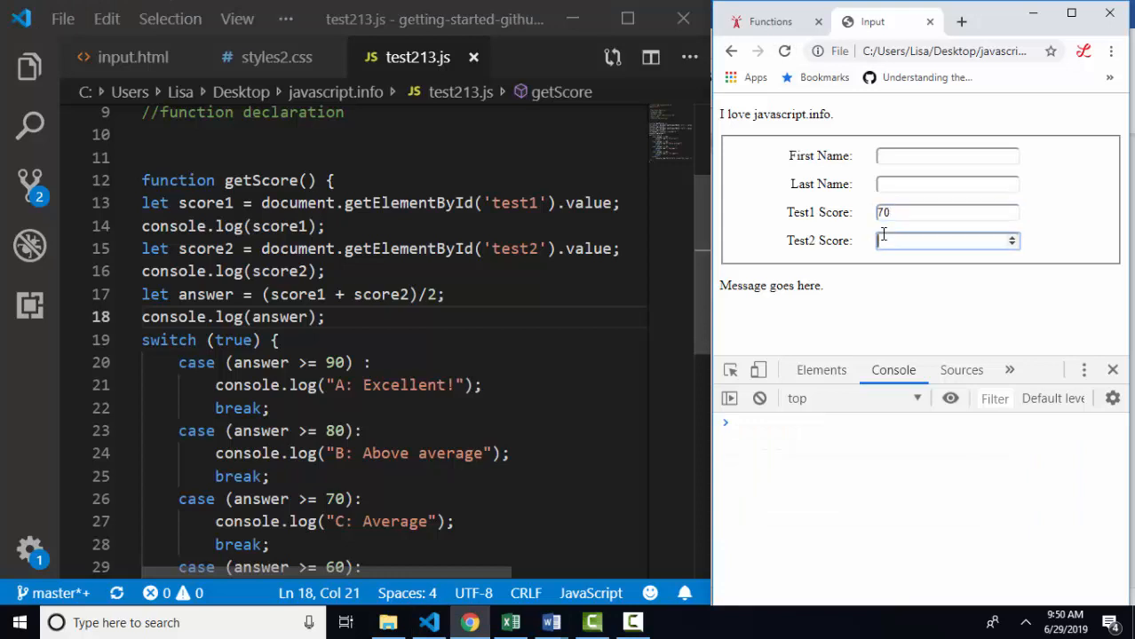
{"action": "type", "text": "80"}
{"action": "left_click", "coordinate": [924, 423]}
{"action": "type", "text": "getScore();"}
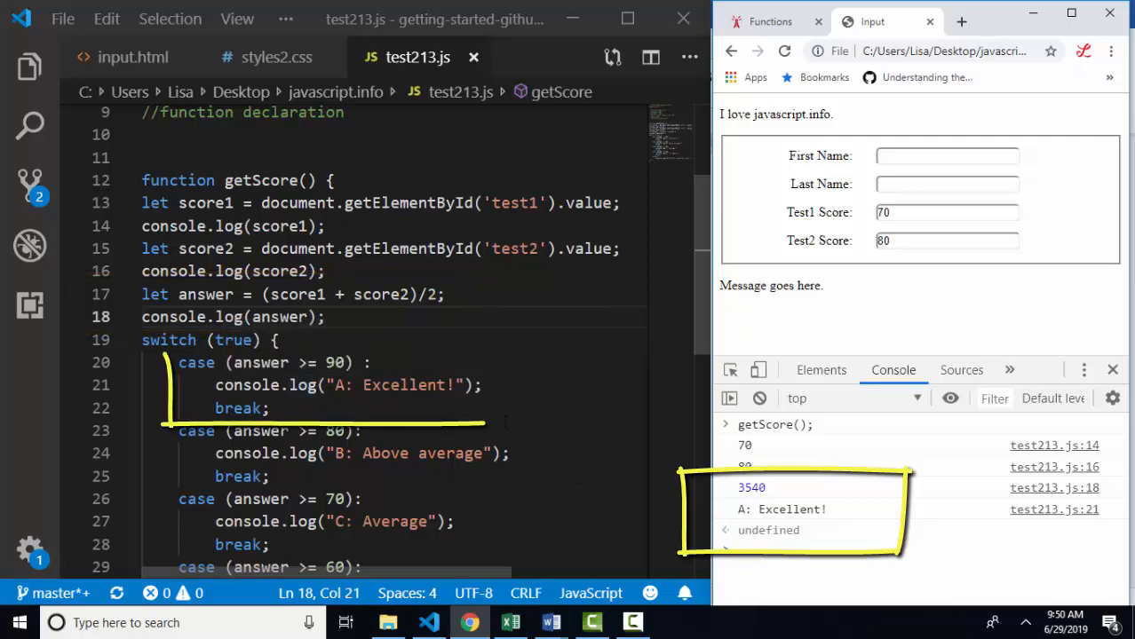
{"action": "left_click_drag", "start_coordinate": [168, 362], "coordinate": [506, 431]}
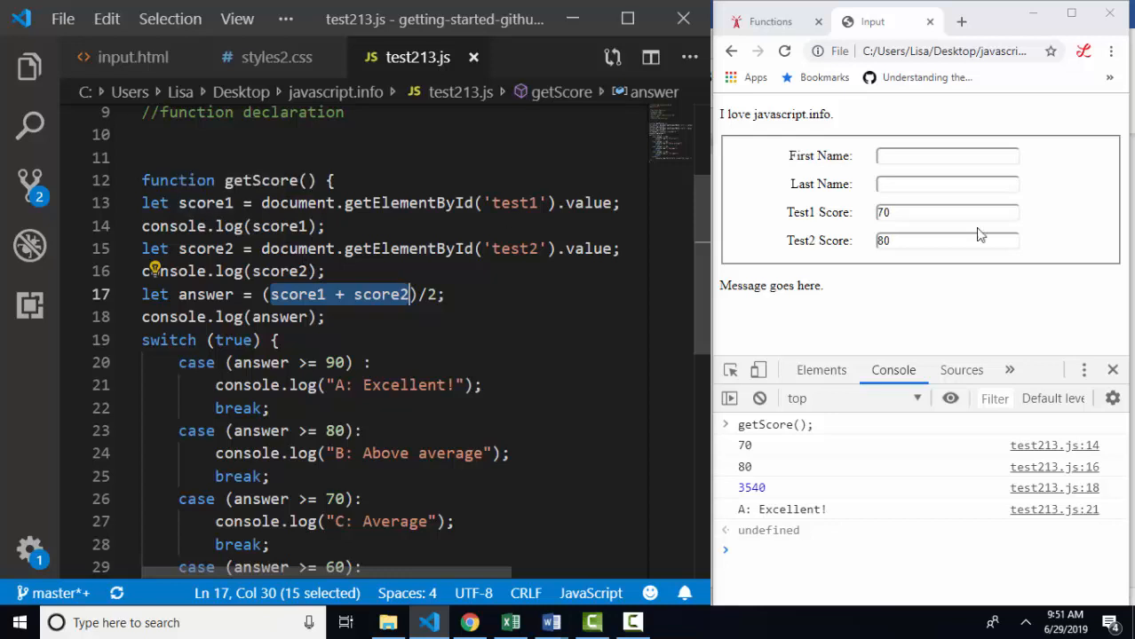
{"action": "mouse_move", "coordinate": [934, 270]}
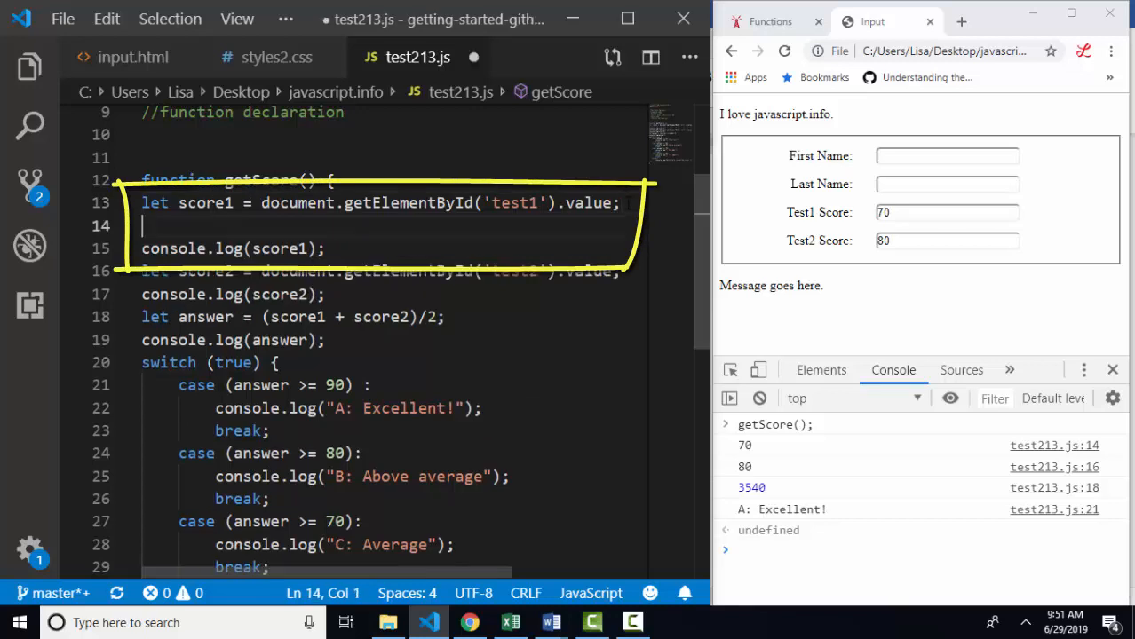
- Add 'score1 = parseInt(score1);' and the score2 equivalent so the average logs 75 and 'C: Average'
{"action": "type", "text": "score1 = parseInt("}
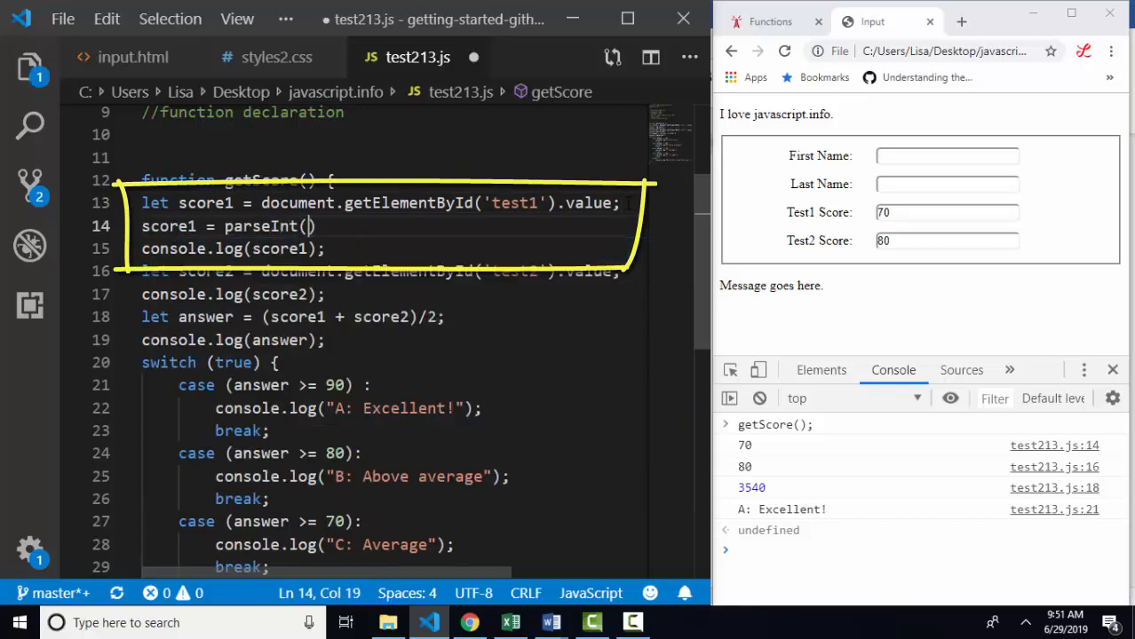
{"action": "type", "text": "score1"}
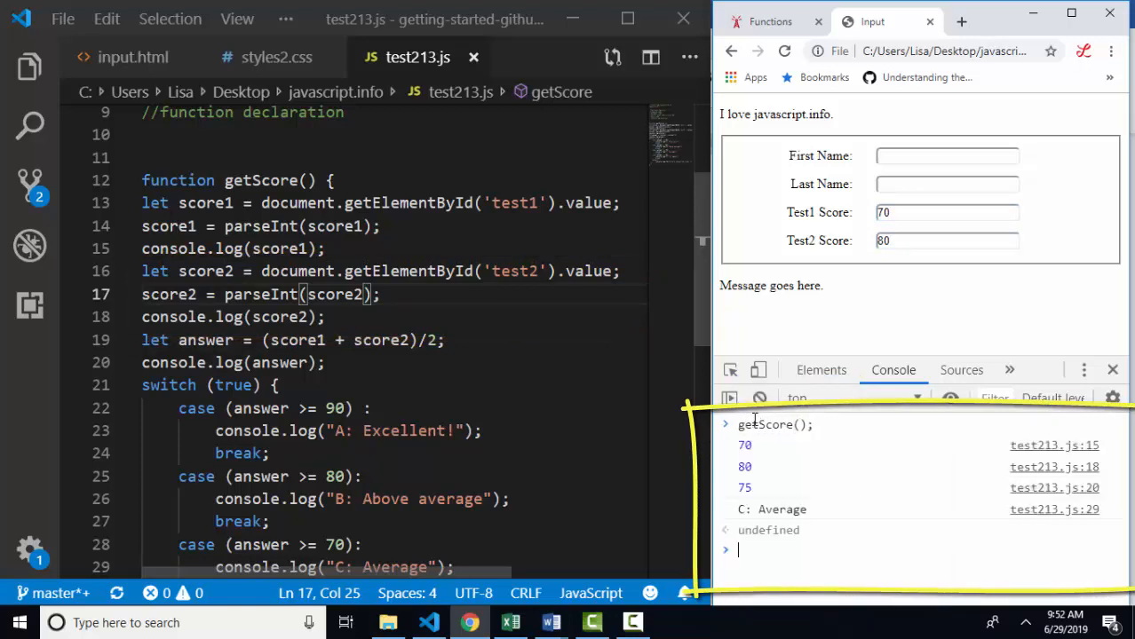
{"action": "mouse_move", "coordinate": [776, 464]}
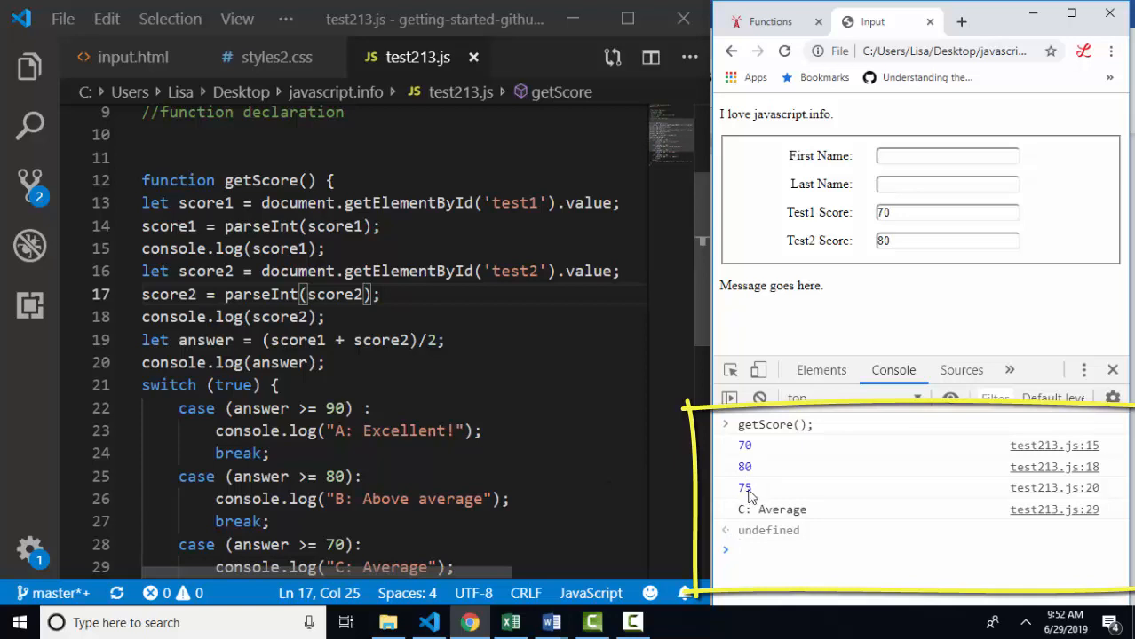
{"action": "mouse_move", "coordinate": [204, 341]}
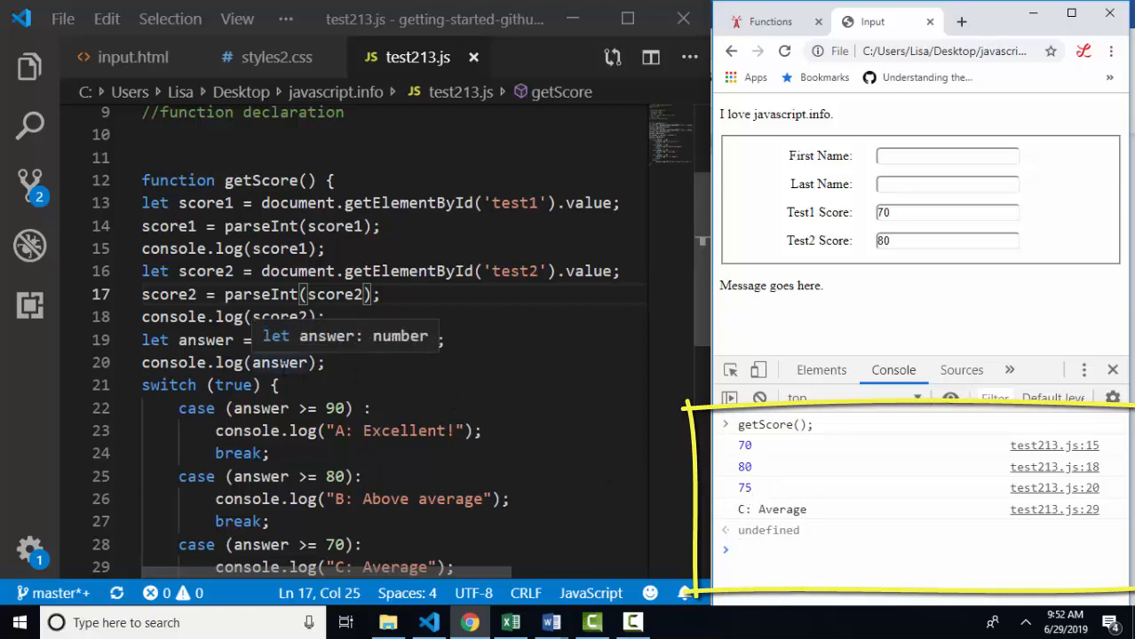
{"action": "type", "text": "(score1 + score2)/2"}
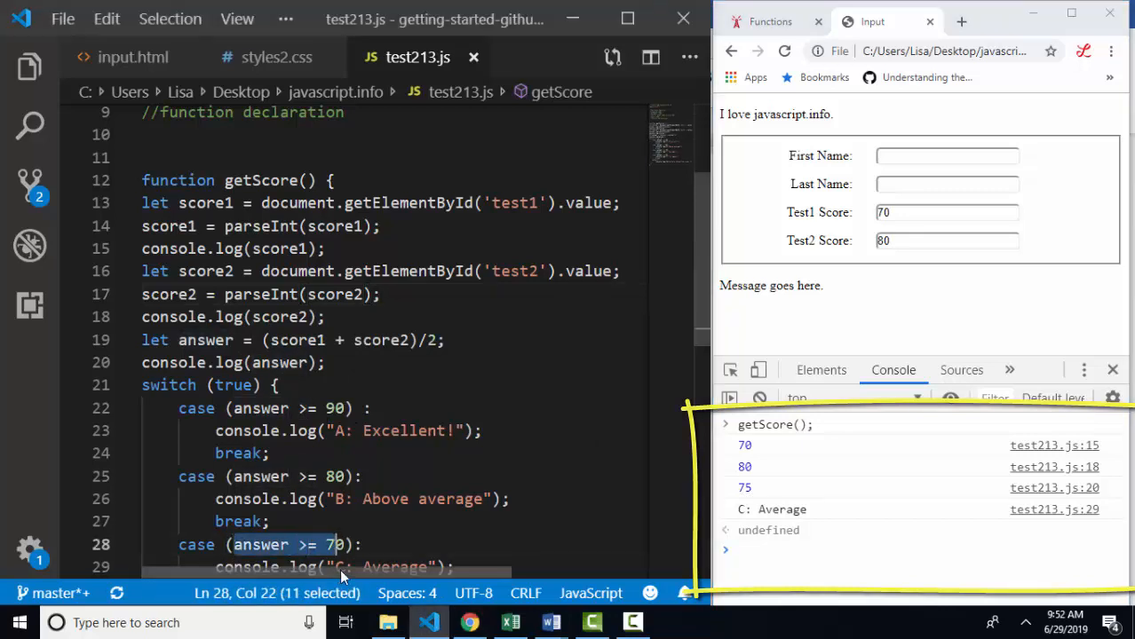
{"action": "scroll", "scroll_direction": "down", "scroll_amount": 3}
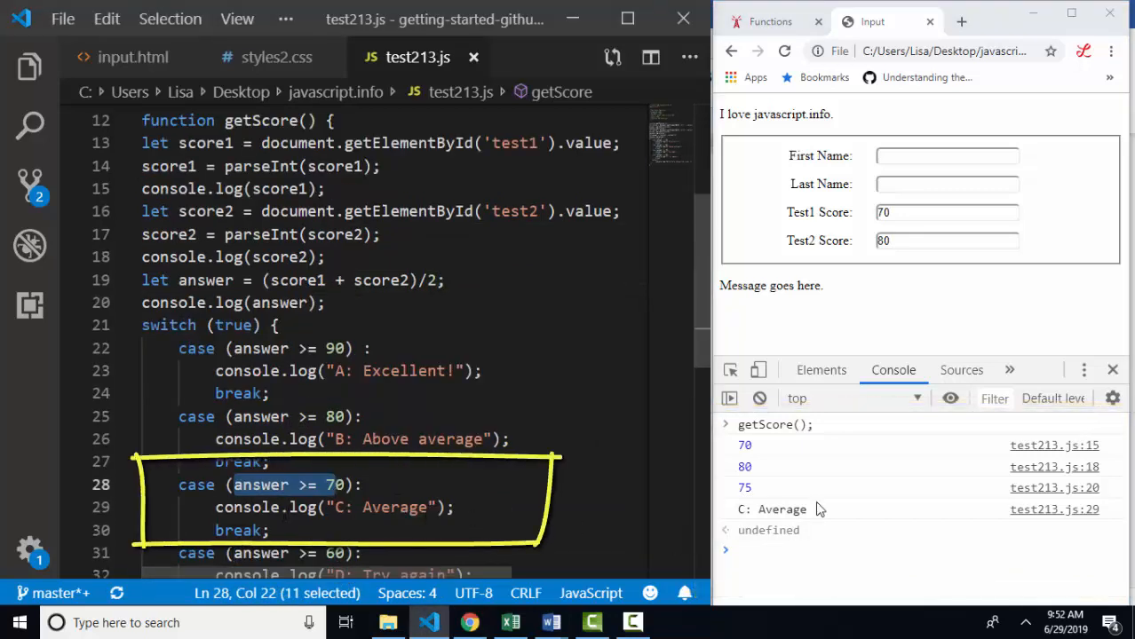
{"action": "mouse_move", "coordinate": [785, 522]}
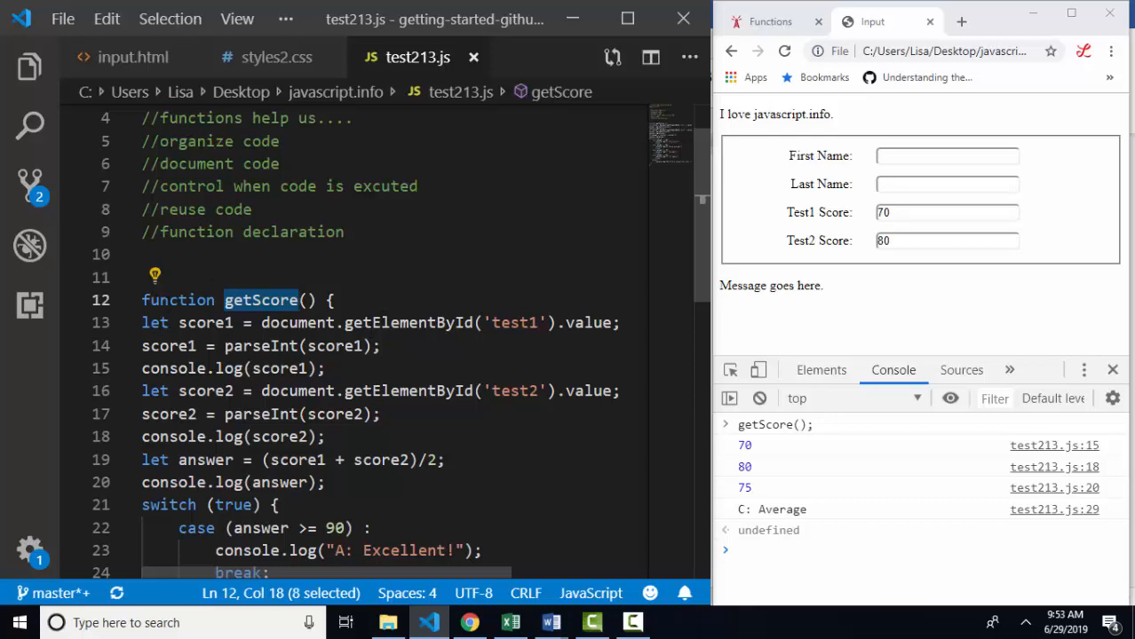
- Comment '//function expression with let' and rename the let-assigned function expression to getScore2
{"action": "type", "text": "//e"}
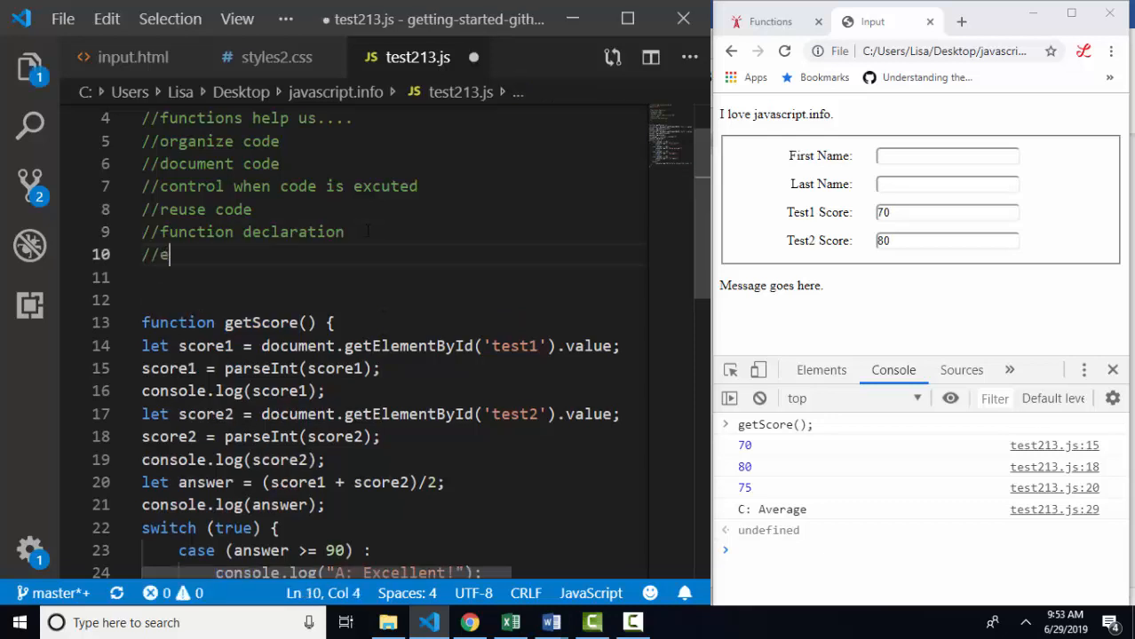
{"action": "type", "text": "function expr"}
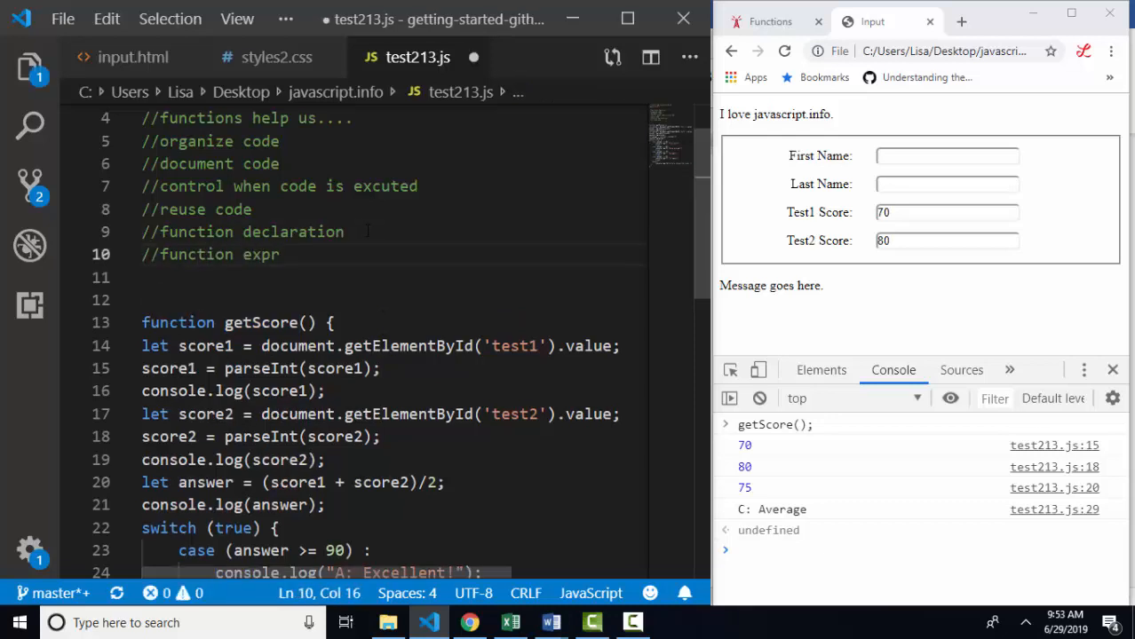
{"action": "type", "text": "ession with let"}
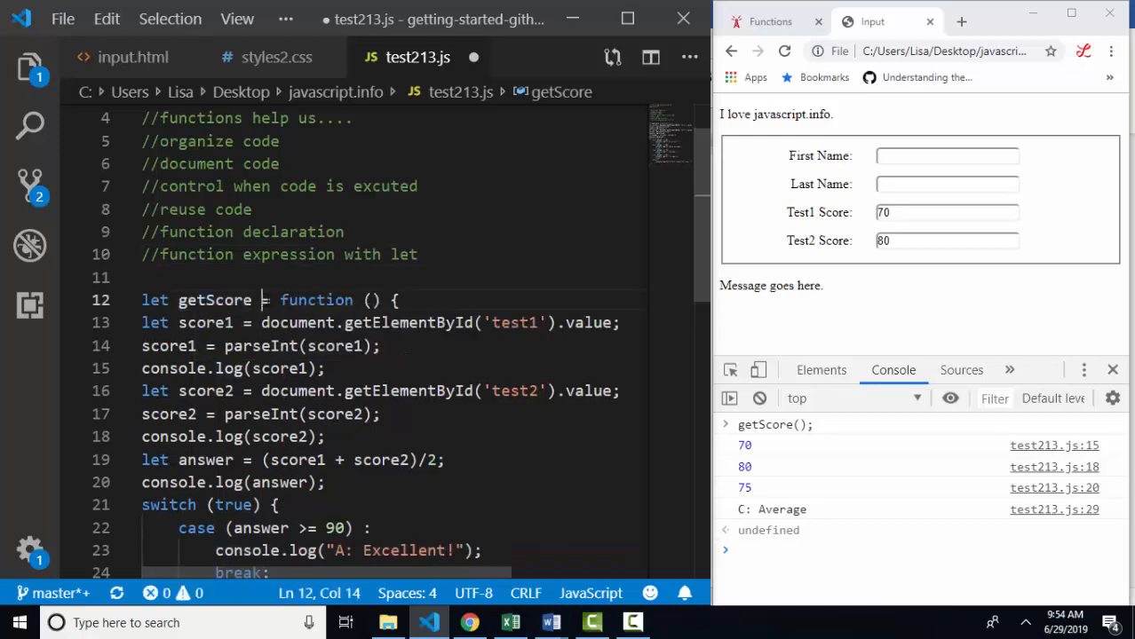
{"action": "double_click", "coordinate": [316, 300]}
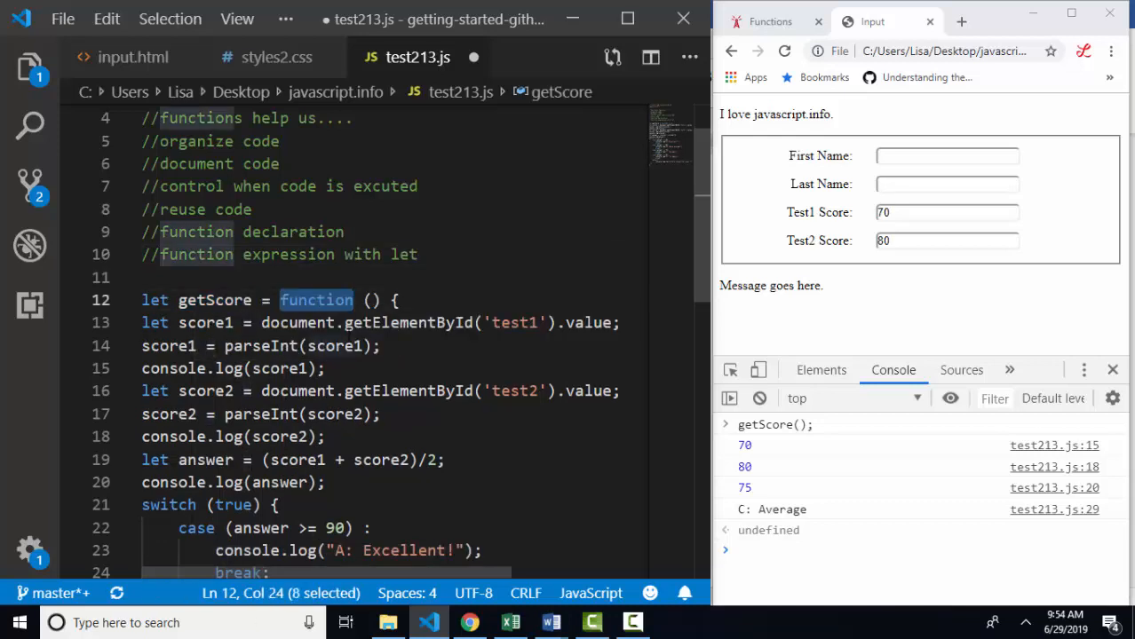
{"action": "double_click", "coordinate": [214, 300]}
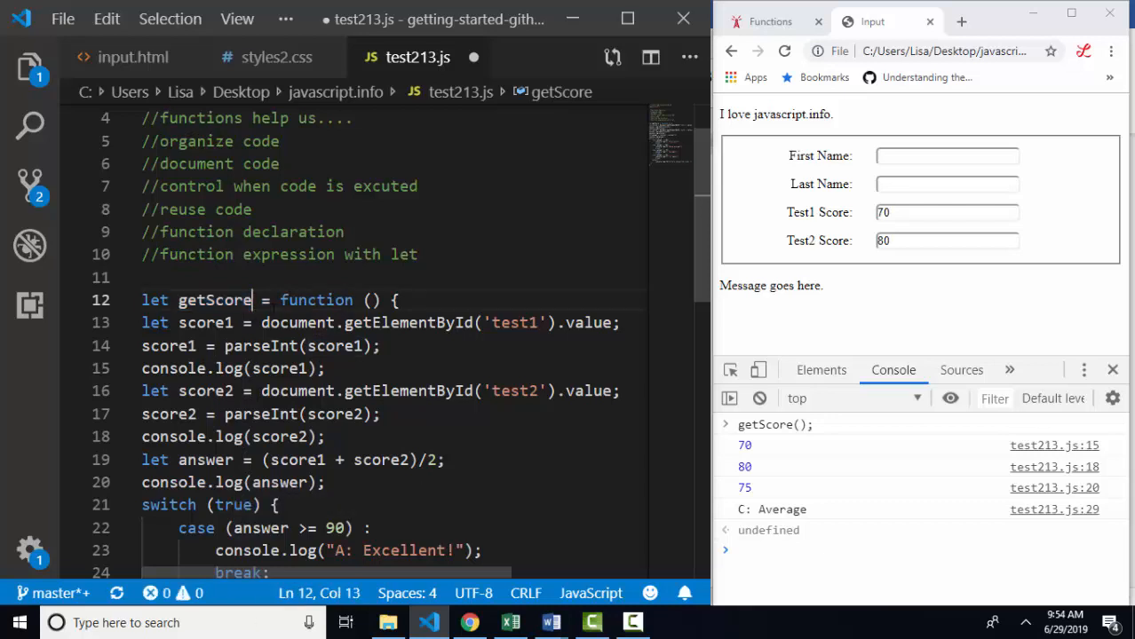
{"action": "type", "text": "2"}
{"action": "left_click", "coordinate": [947, 212]}
{"action": "type", "text": "80"}
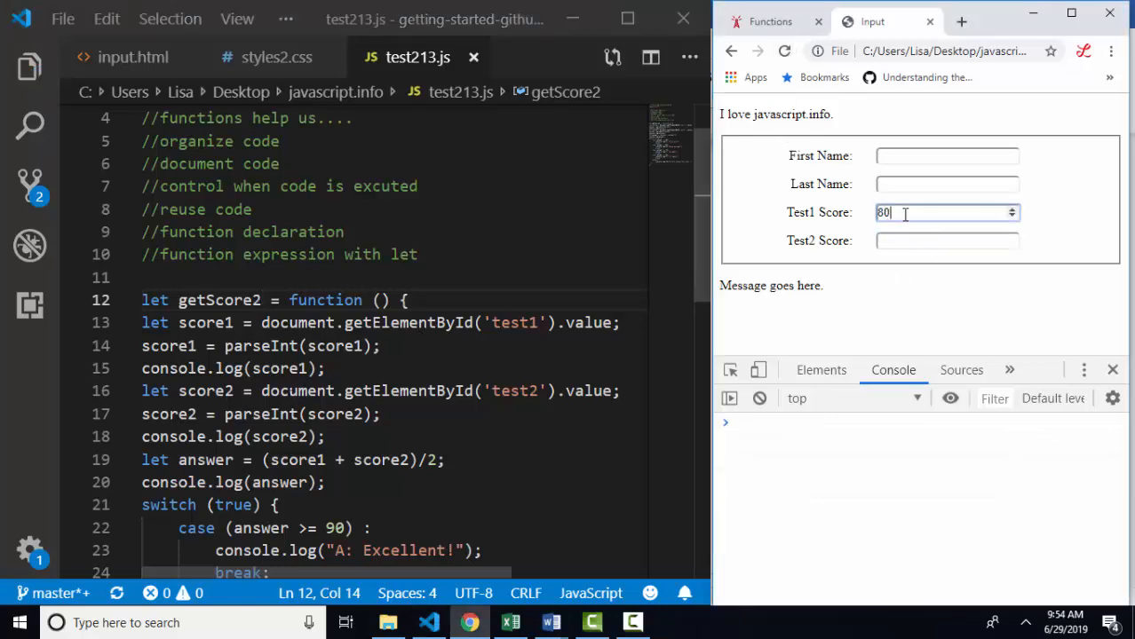
- Enter Test2 score 90 and run getScore2() in the console, logging 85 and 'B: Above average'
{"action": "type", "text": "90"}
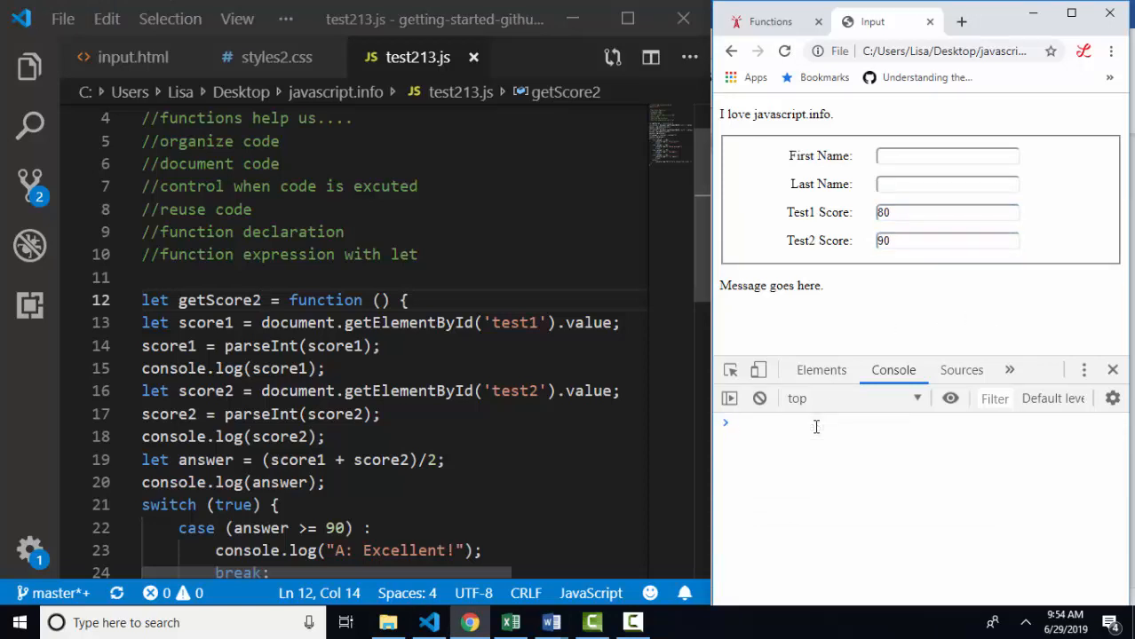
{"action": "type", "text": "getScore2"}
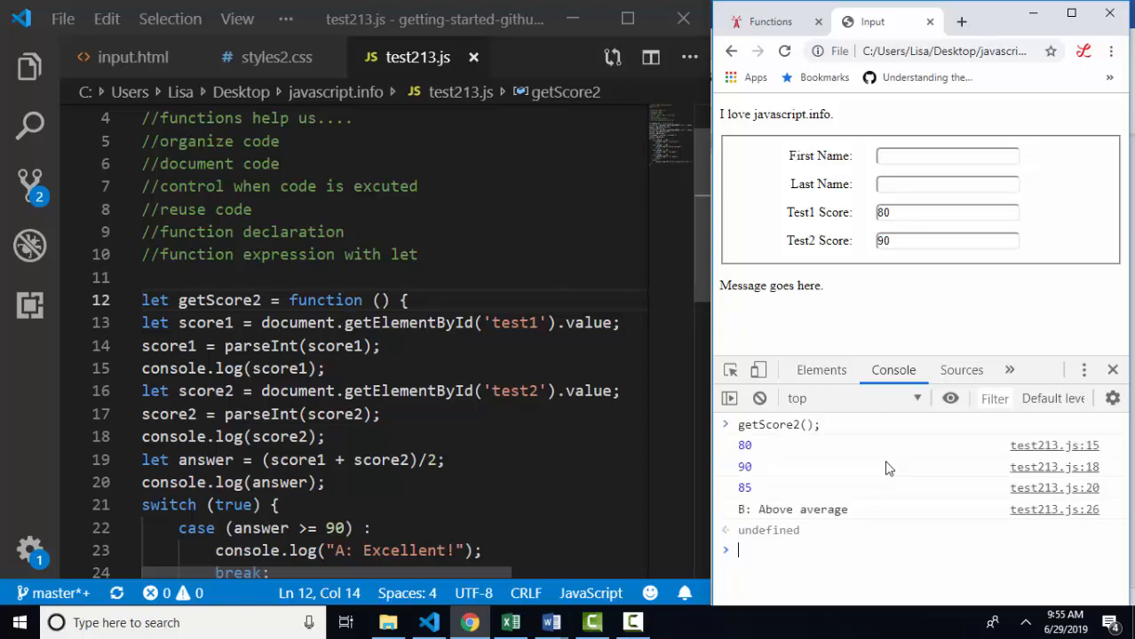
{"action": "left_click", "coordinate": [362, 255]}
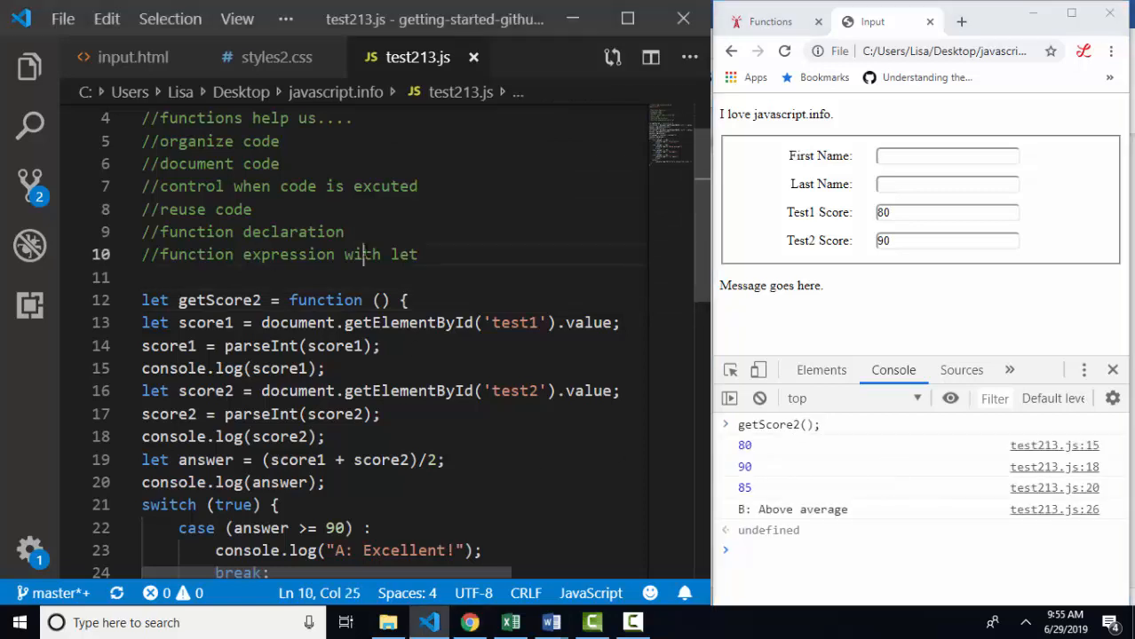
- Extend the line-9 comment to read '//function declaration with function'
{"action": "double_click", "coordinate": [403, 255]}
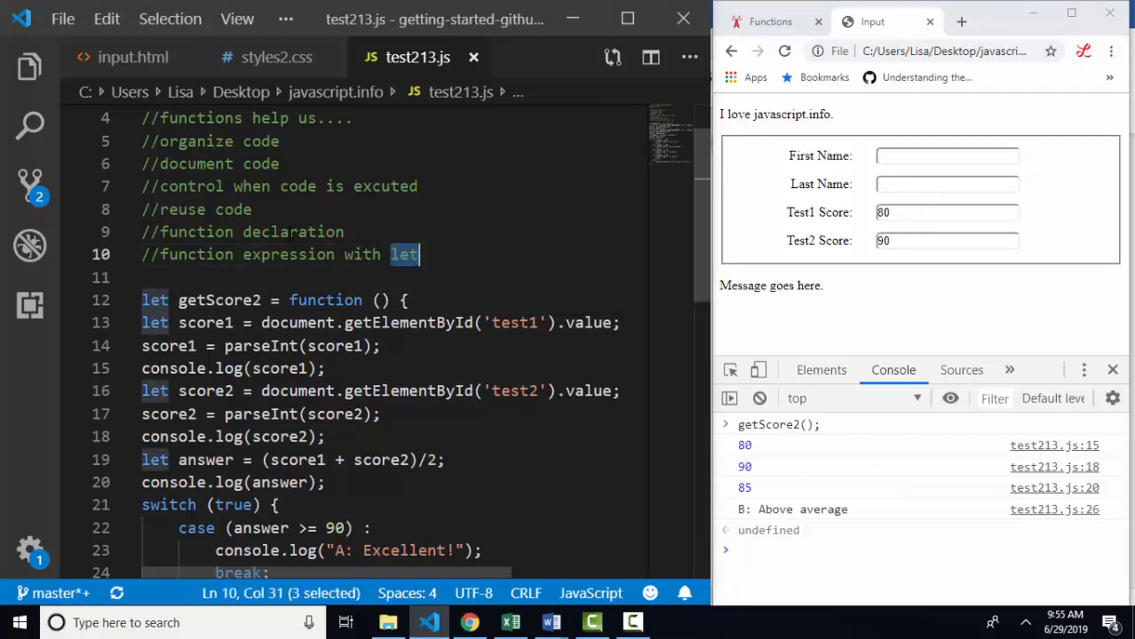
{"action": "type", "text": "wi"}
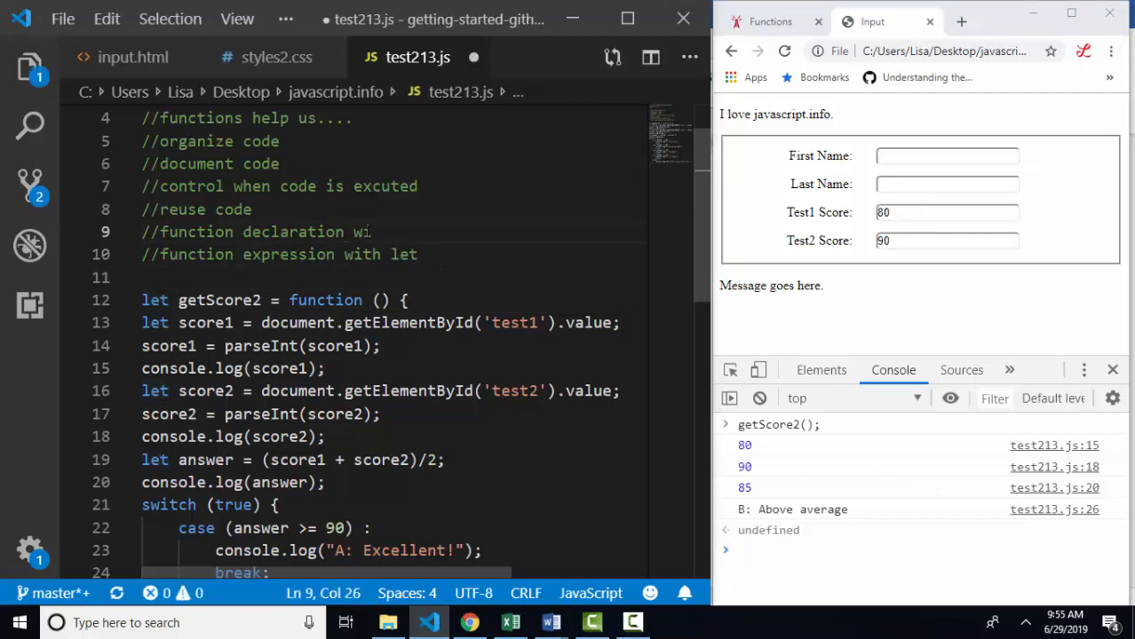
{"action": "type", "text": "function"}
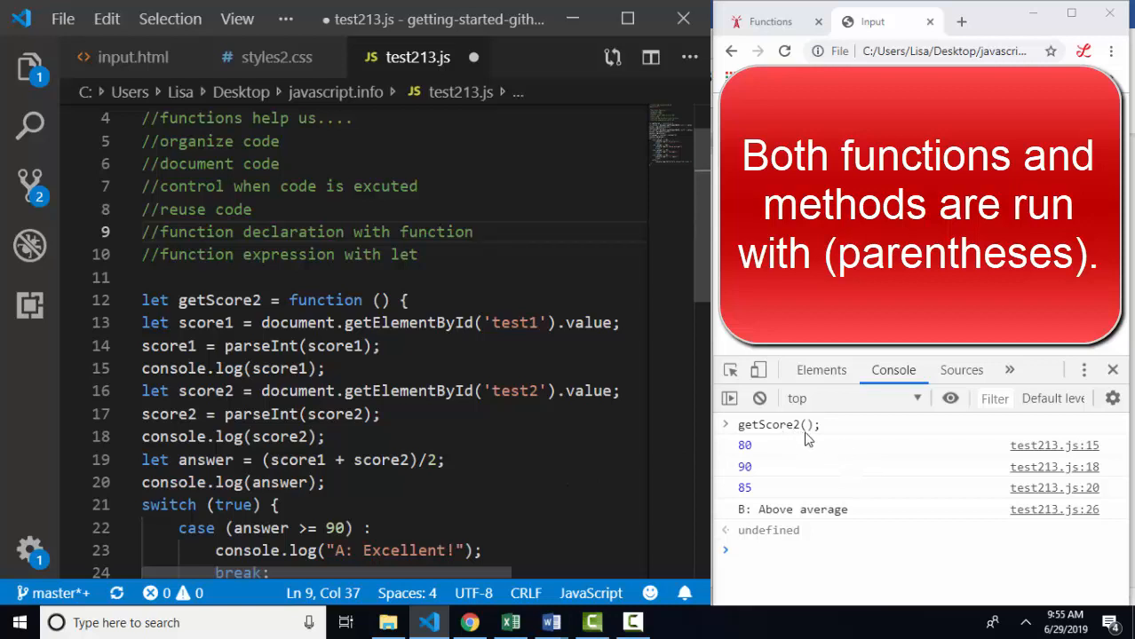
{"action": "mouse_move", "coordinate": [813, 437]}
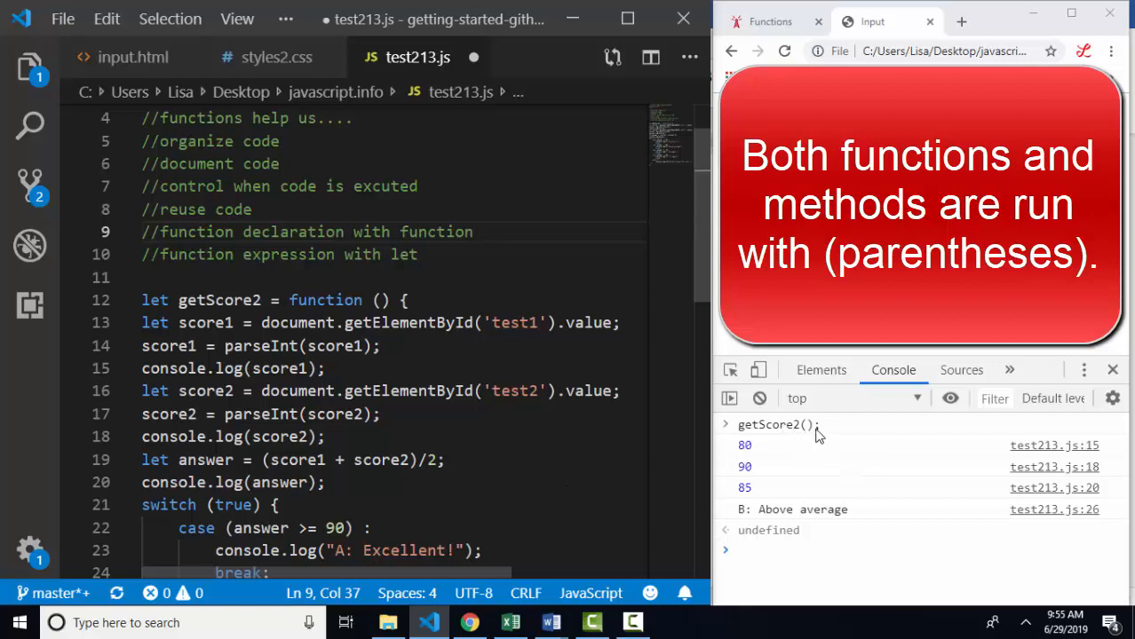
{"action": "mouse_move", "coordinate": [813, 441]}
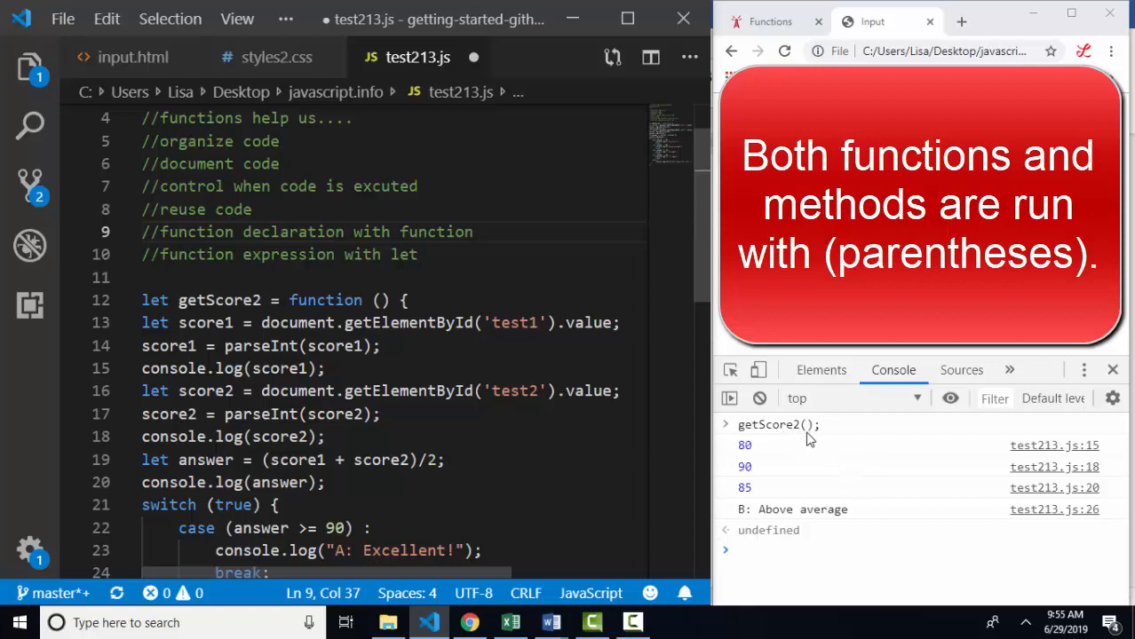